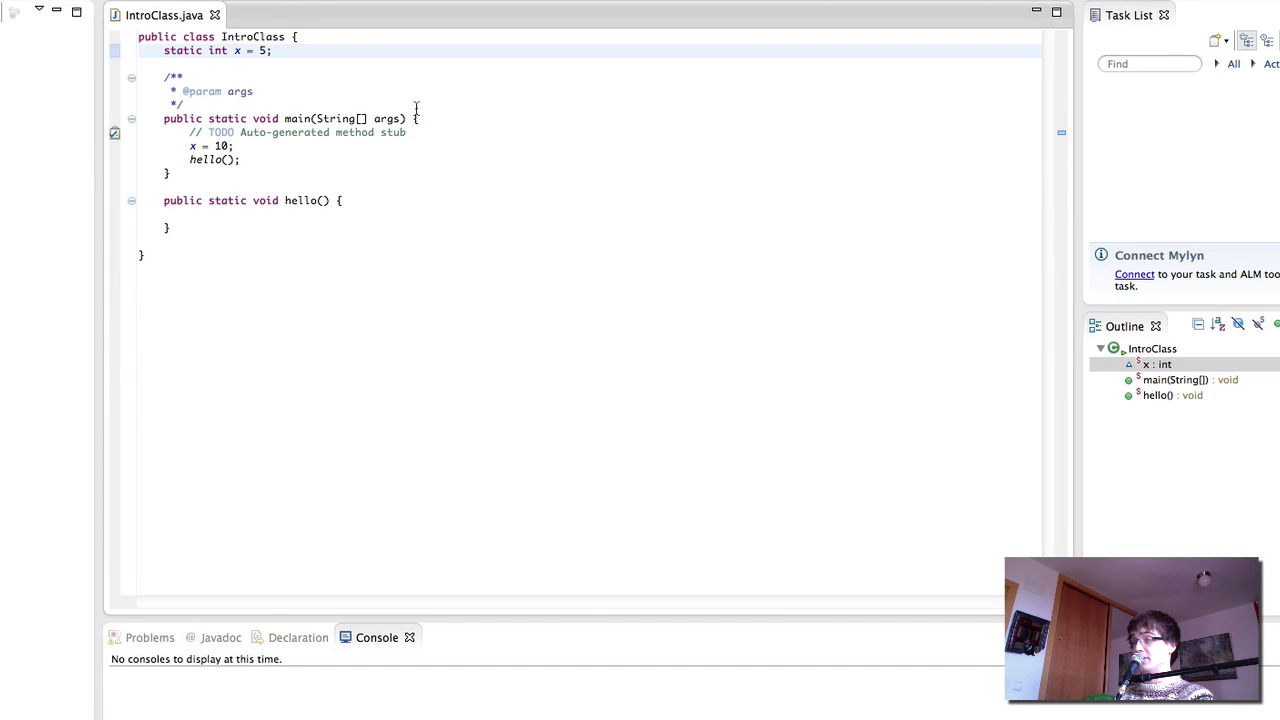
pyautogui.moveTo(410, 112)
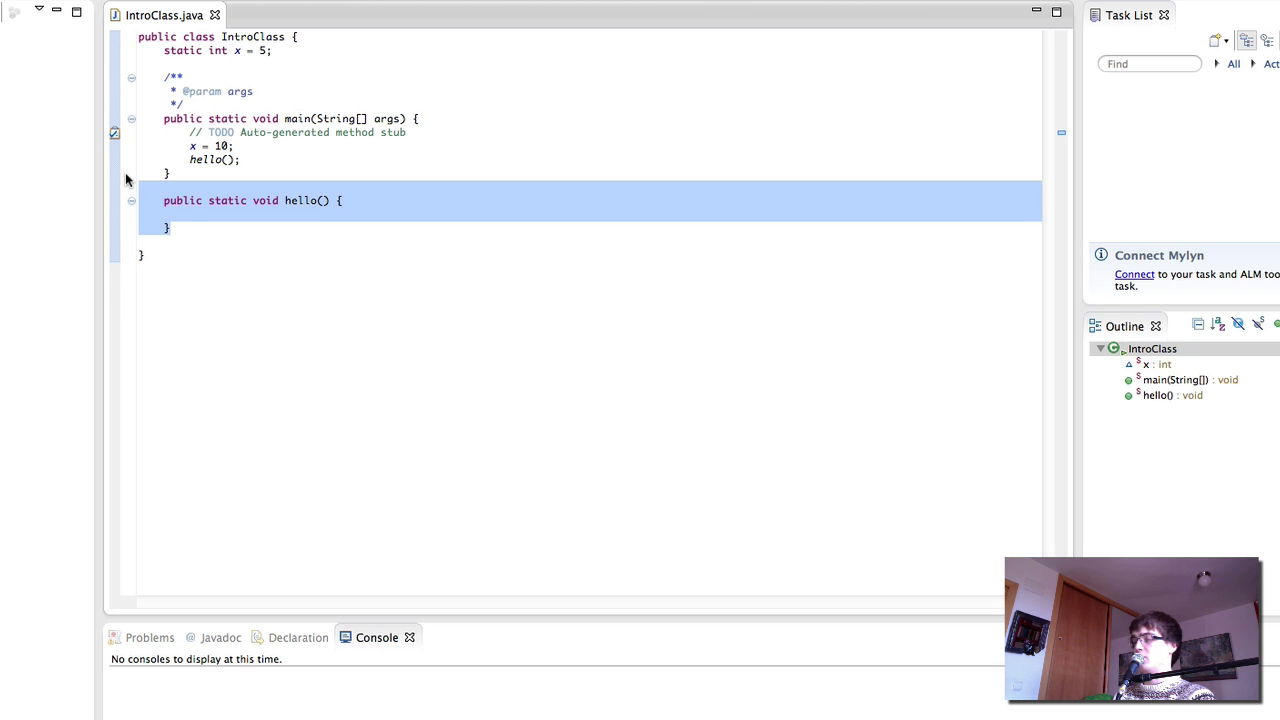
# Delete the hello() method and the static int x field with its Javadoc comment.
pyautogui.press('Delete')
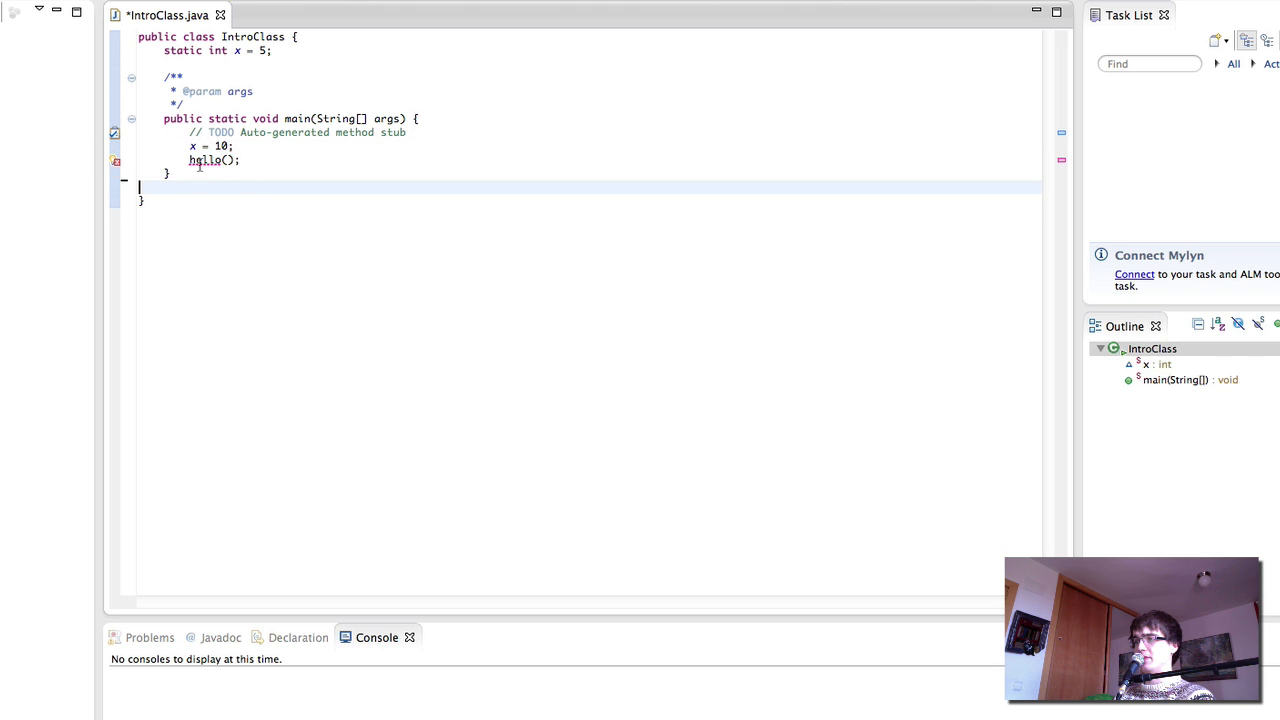
pyautogui.moveTo(116, 160)
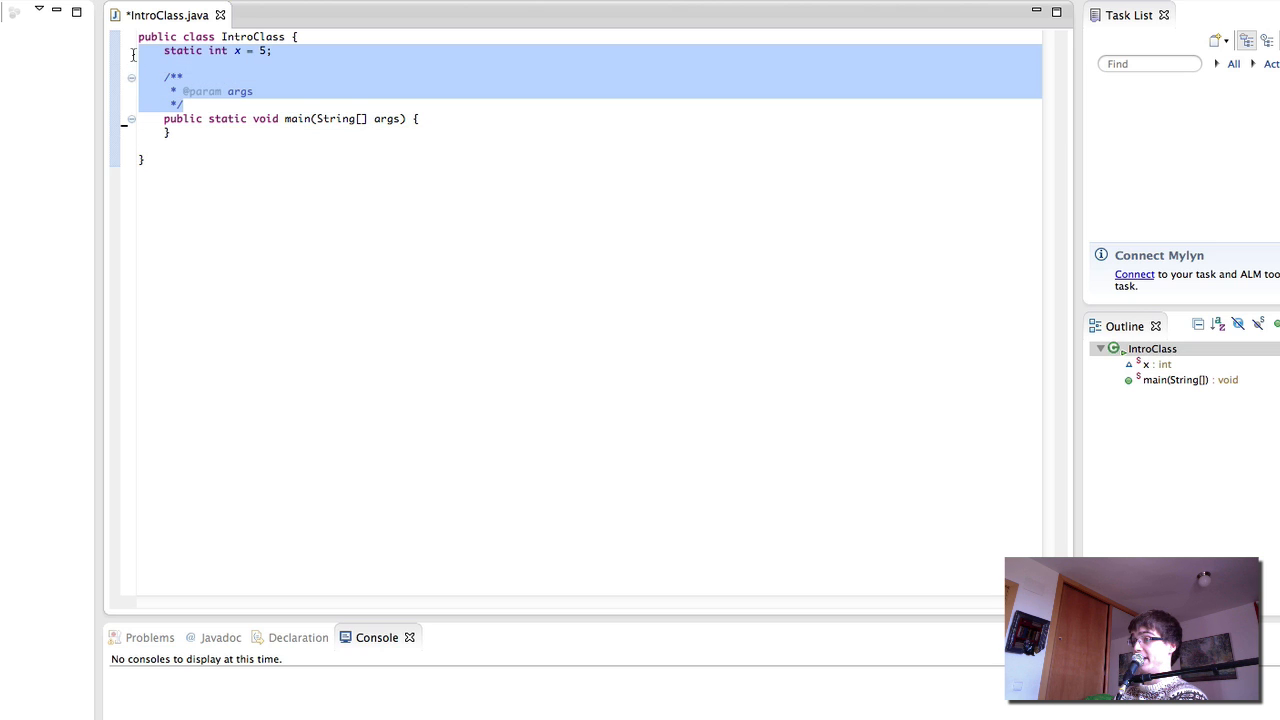
pyautogui.press('Delete')
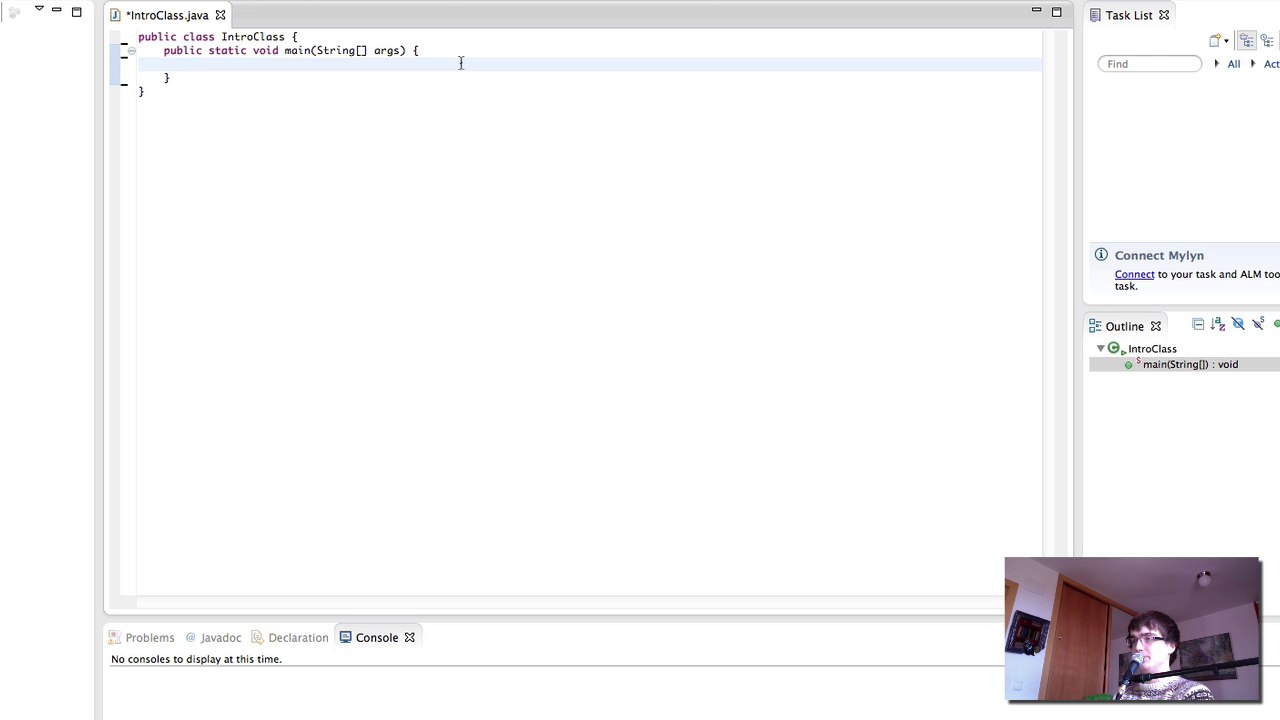
pyautogui.click(188, 64)
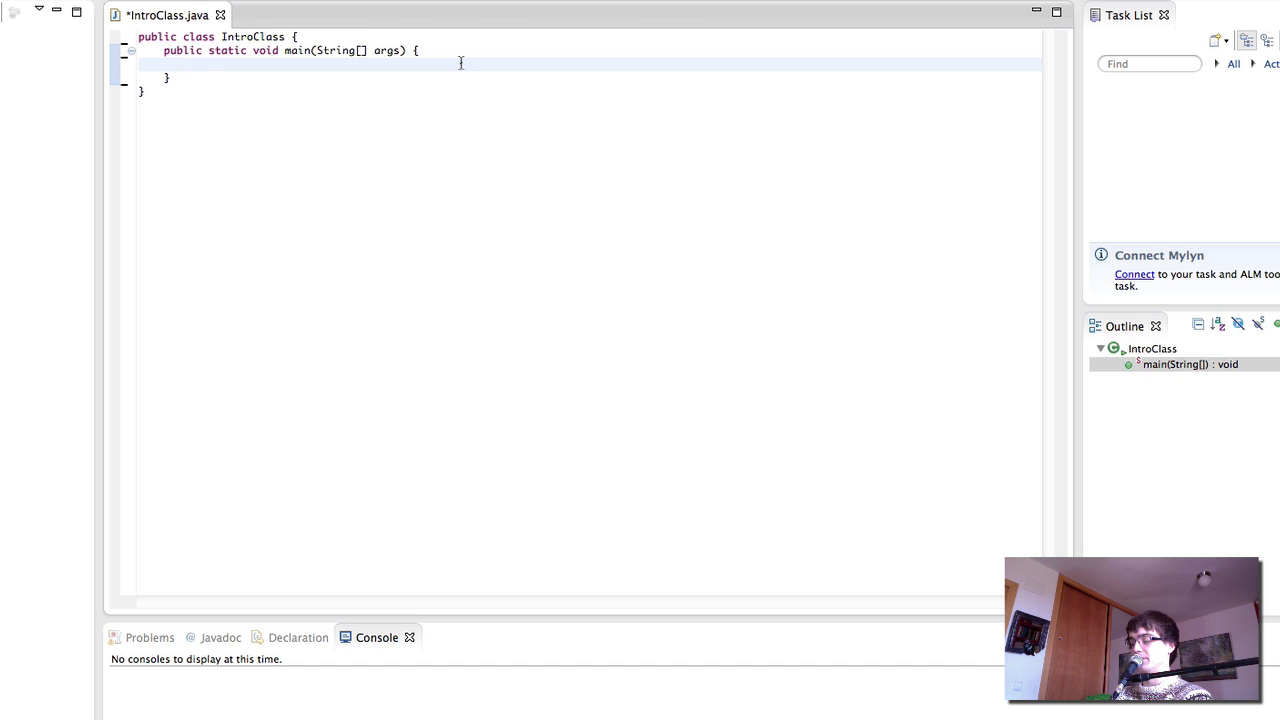
# Declare String hello = "Hello, world!"; in main.
pyautogui.write('String')
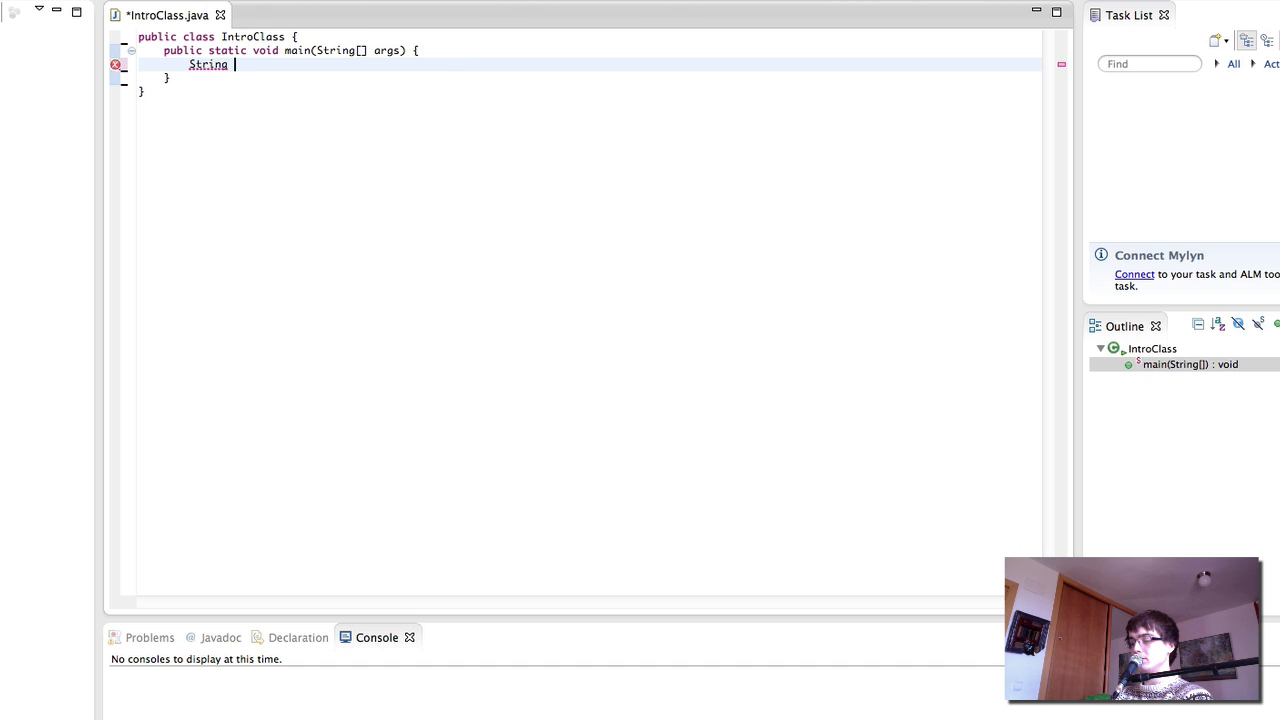
pyautogui.write('hello = "Hello, world!";')
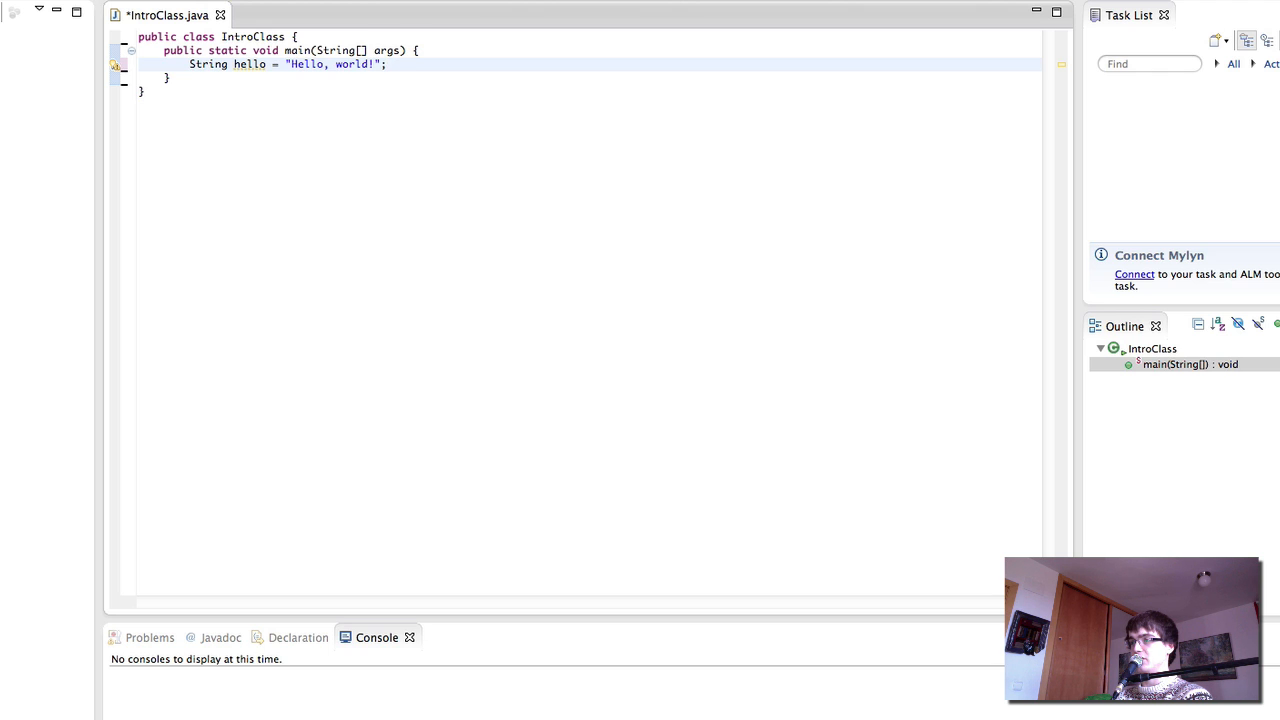
pyautogui.click(386, 64)
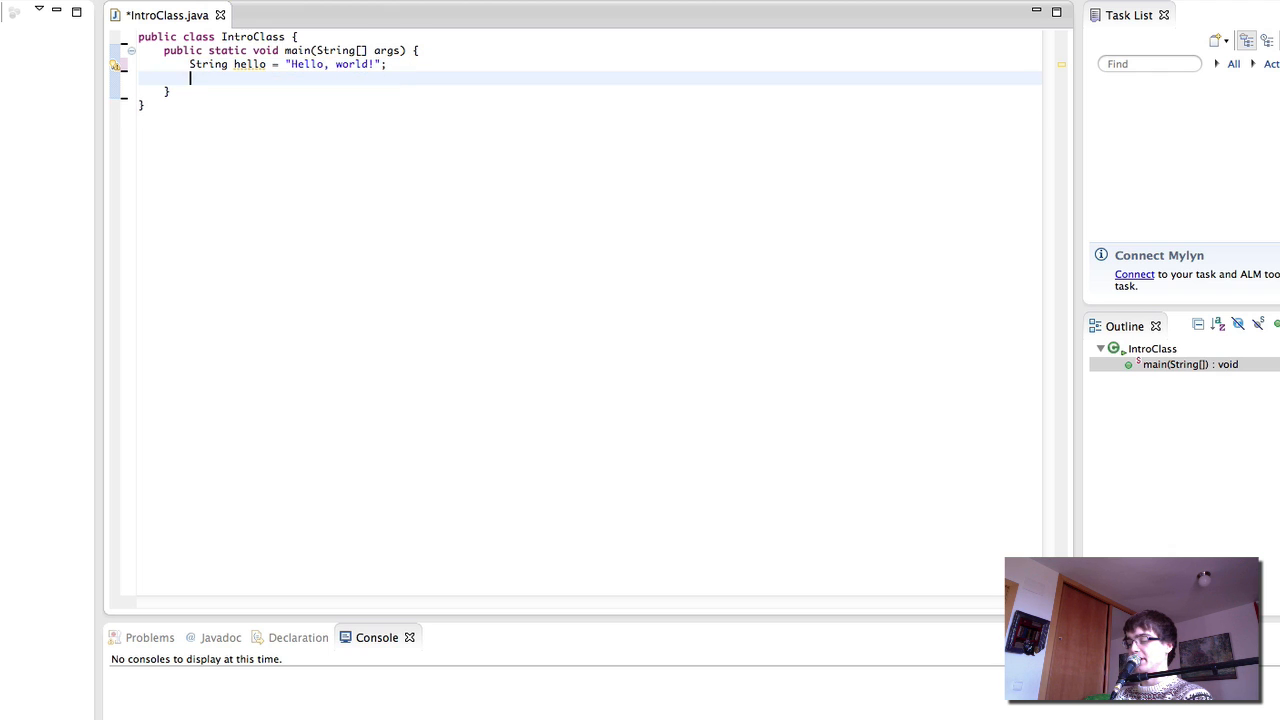
# Declare String otherString; then assign otherString = "Hello, world!"; on the next line.
pyautogui.write('String')
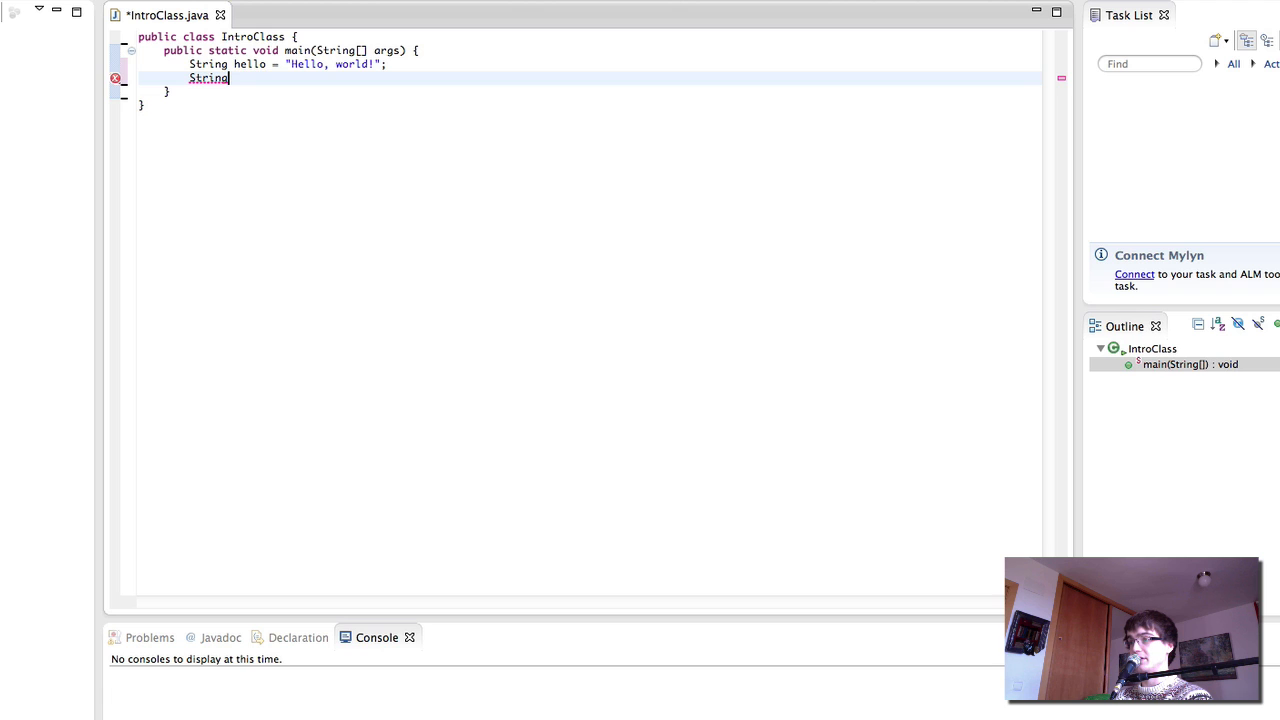
pyautogui.write('otherString')
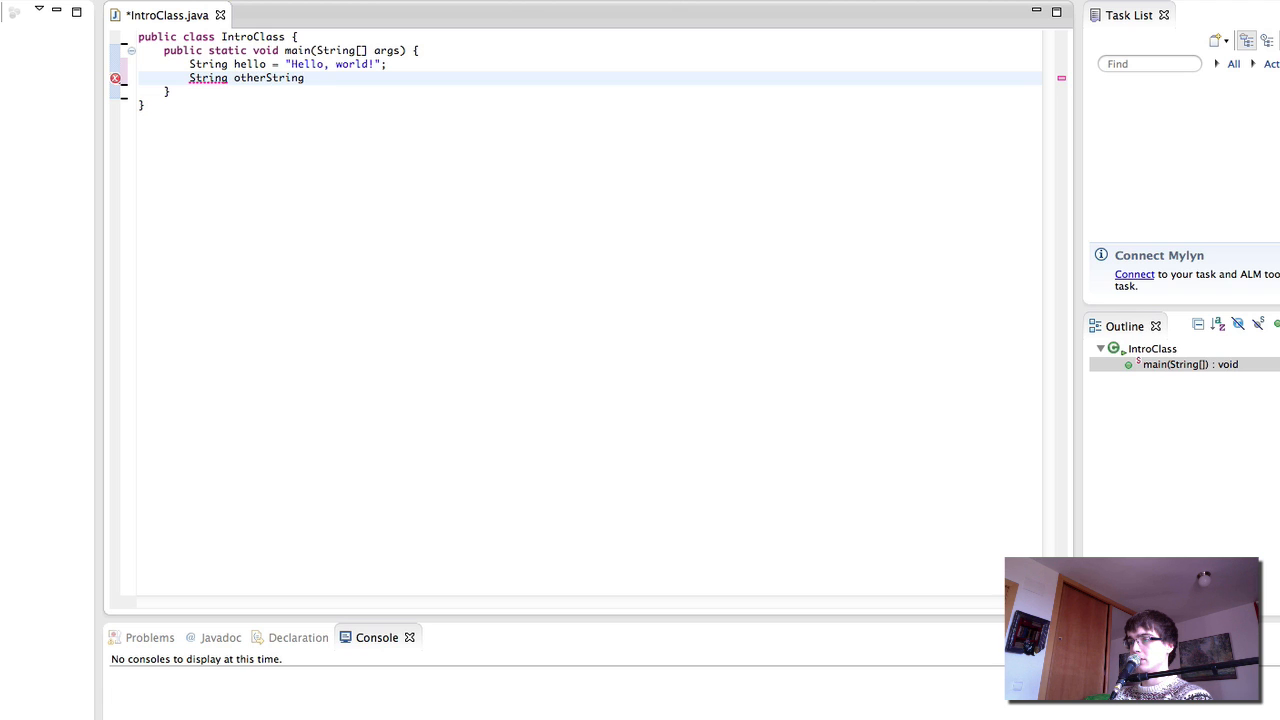
pyautogui.write(';')
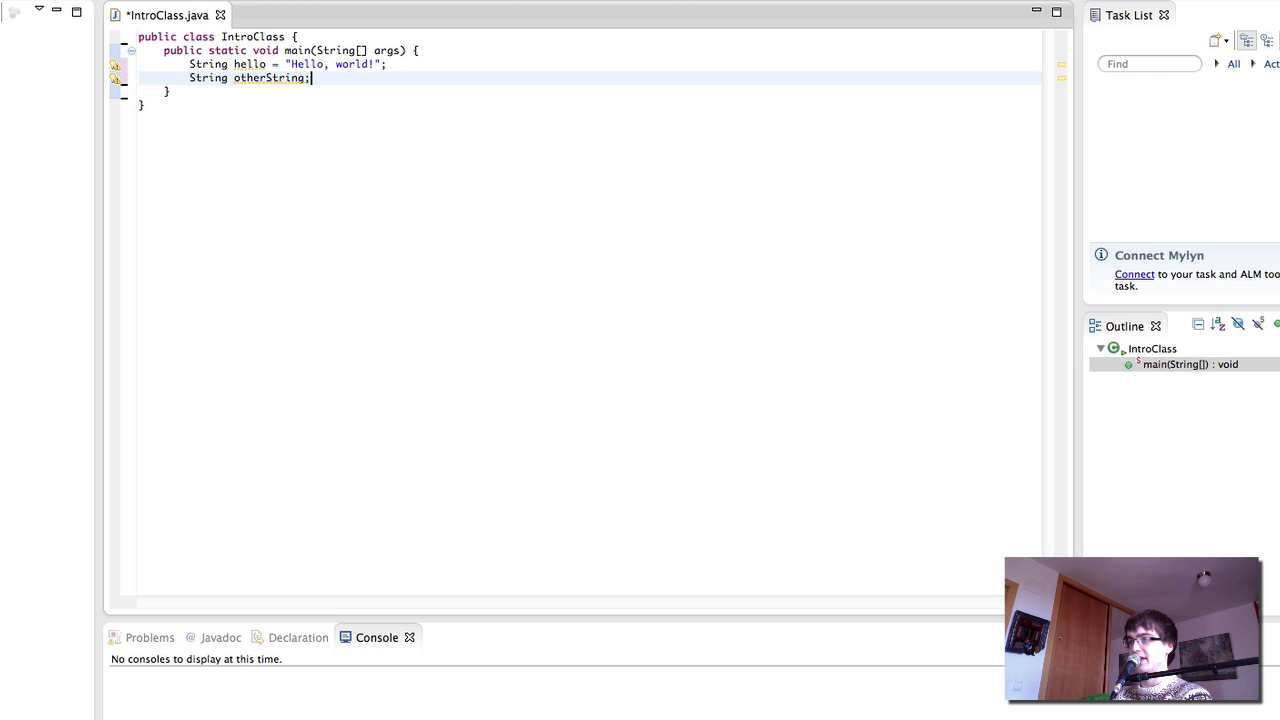
pyautogui.write('otherString = "Hello, w')
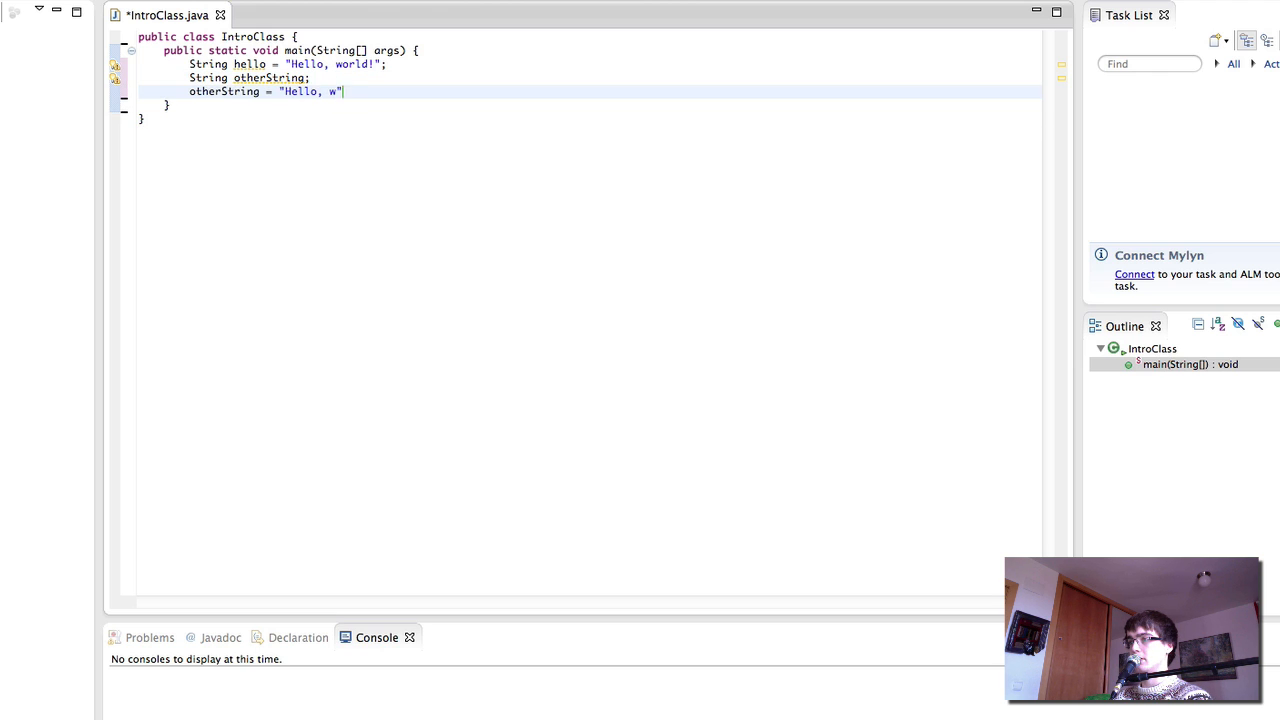
pyautogui.write('orld!')
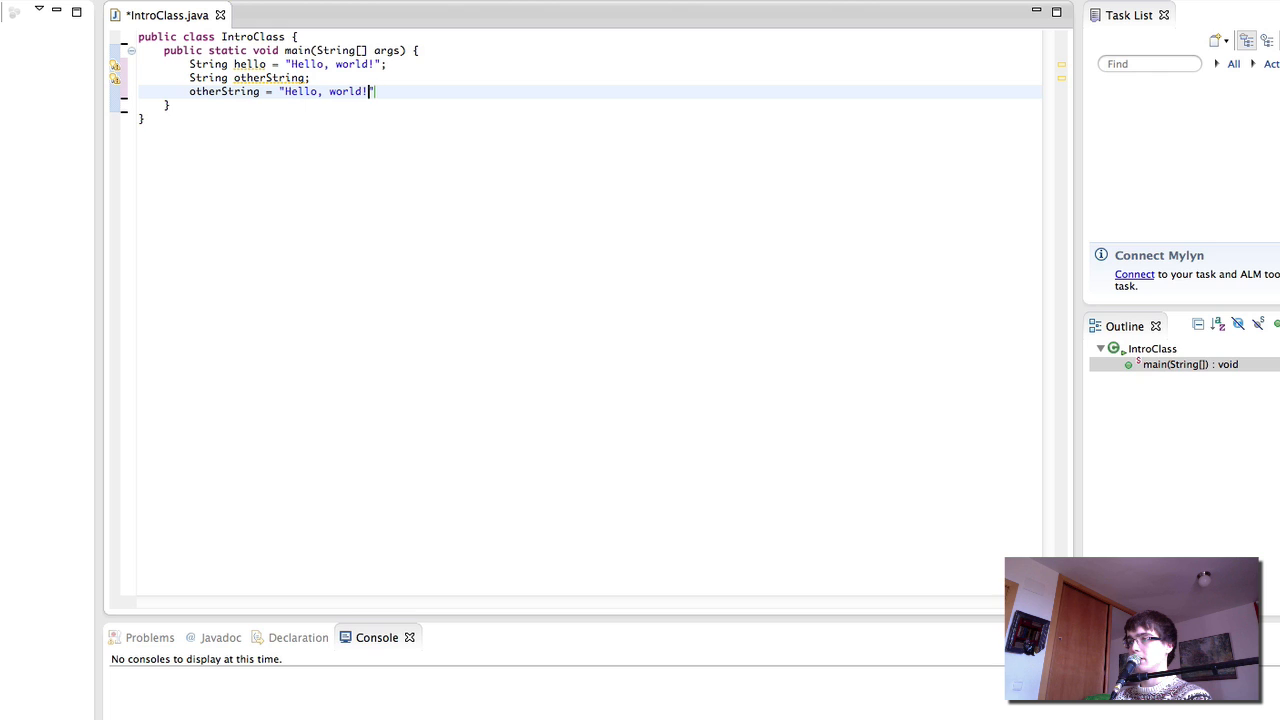
pyautogui.write(';')
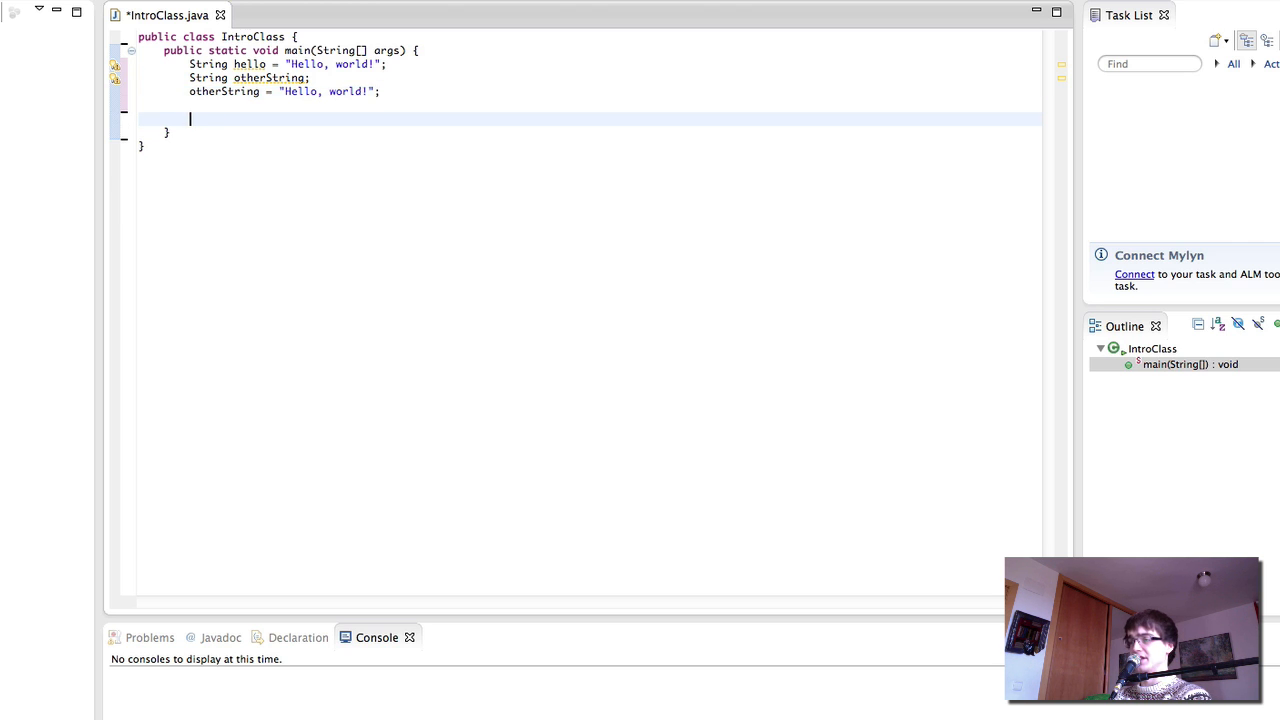
# Add int x = 5;, int y; and y = 10; below the string lines.
pyautogui.write('int x =')
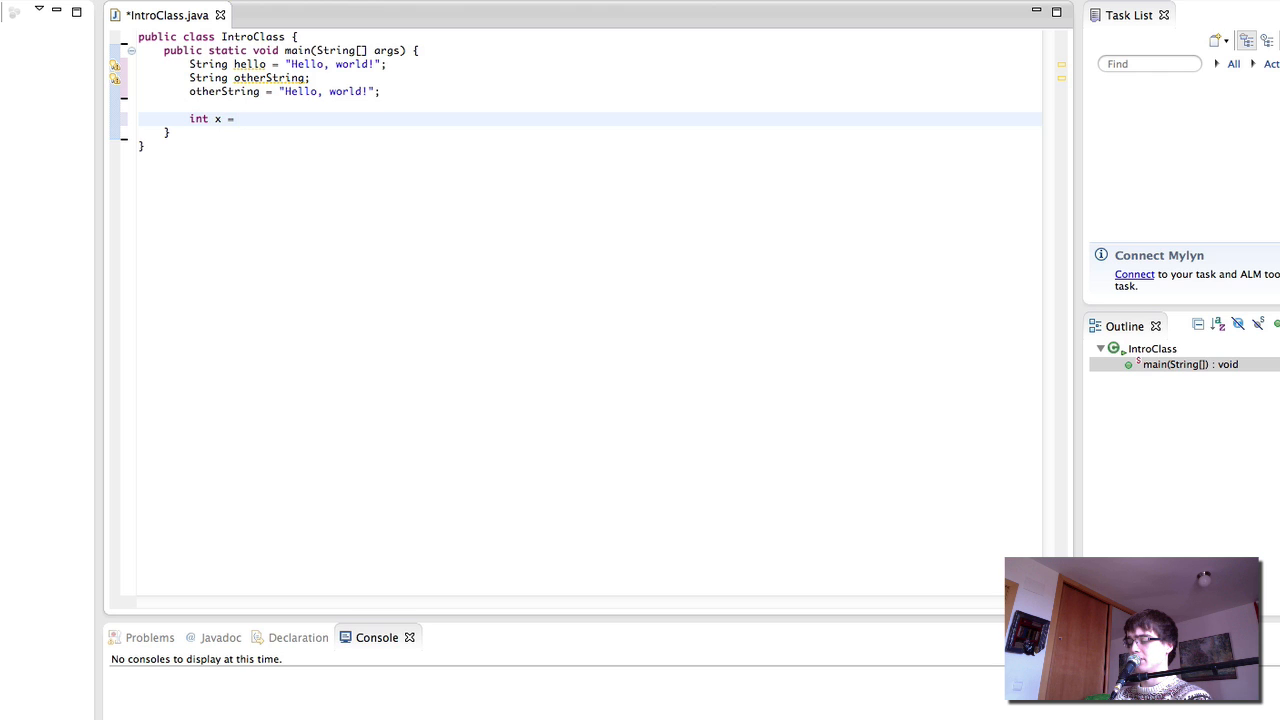
pyautogui.write('5;')
pyautogui.write('y =')
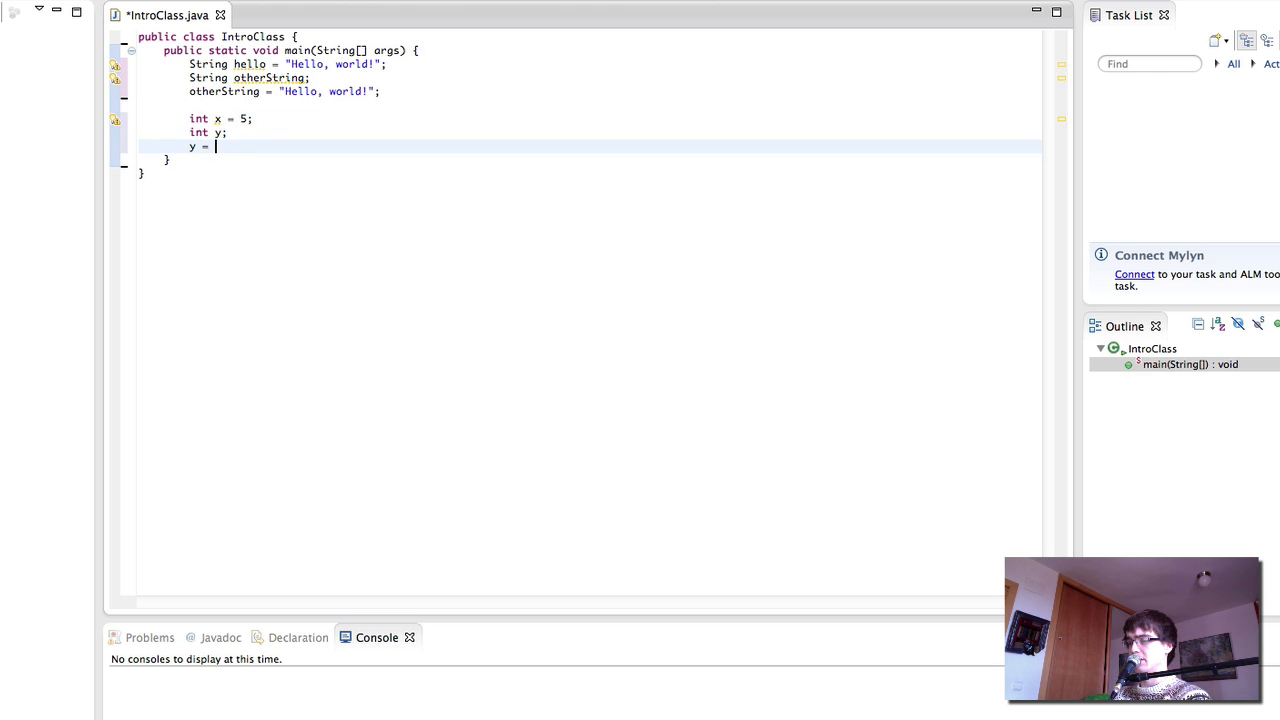
pyautogui.write('10;')
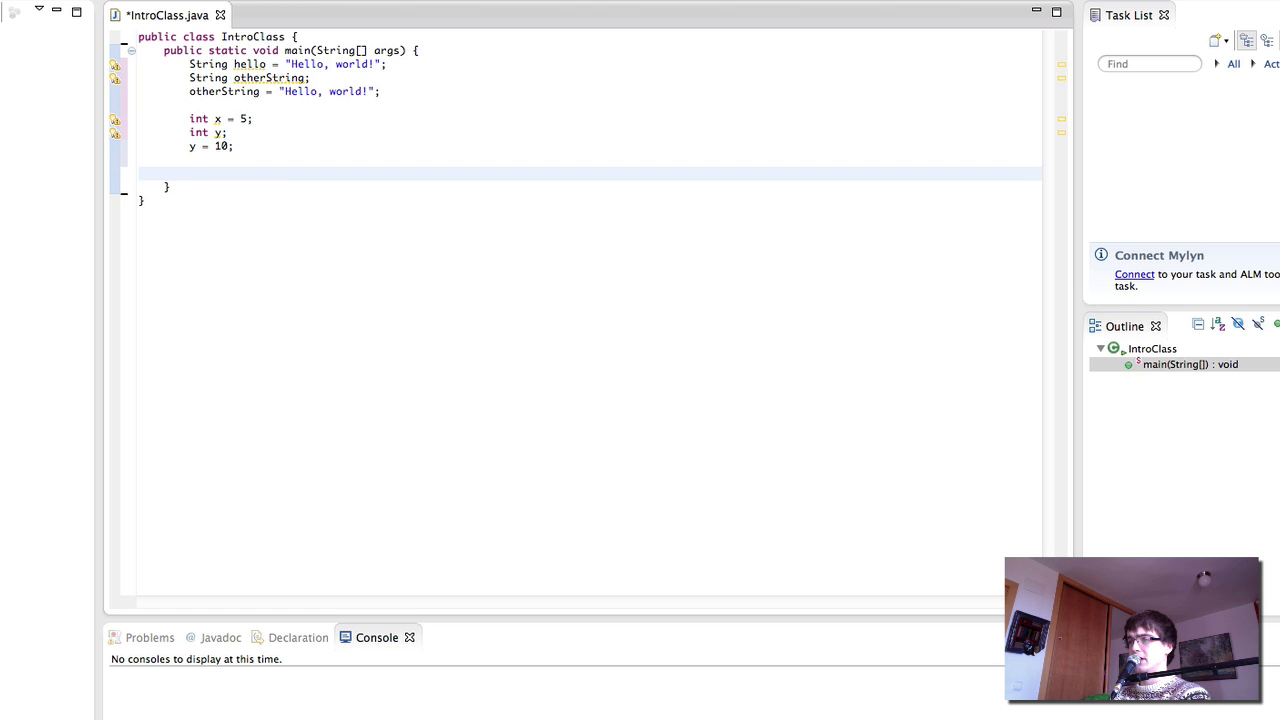
pyautogui.write('l')
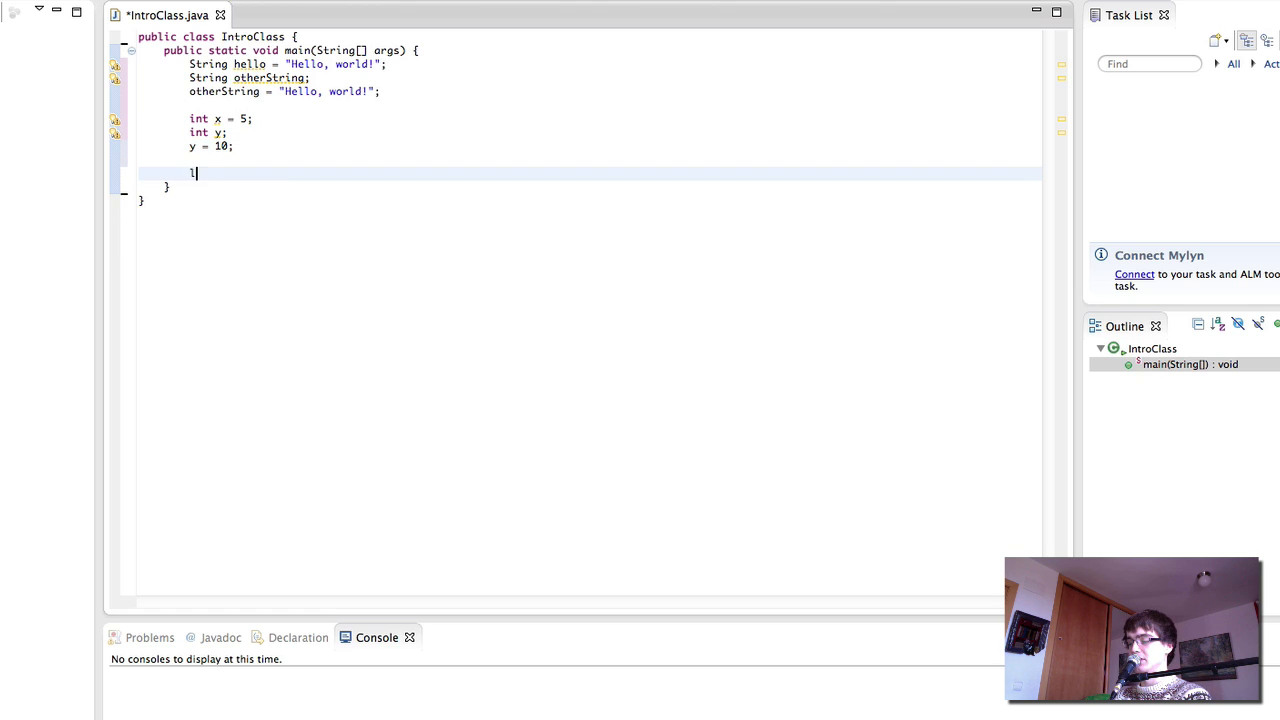
# Add long time = 1900000; after the integer assignments.
pyautogui.write('ong time')
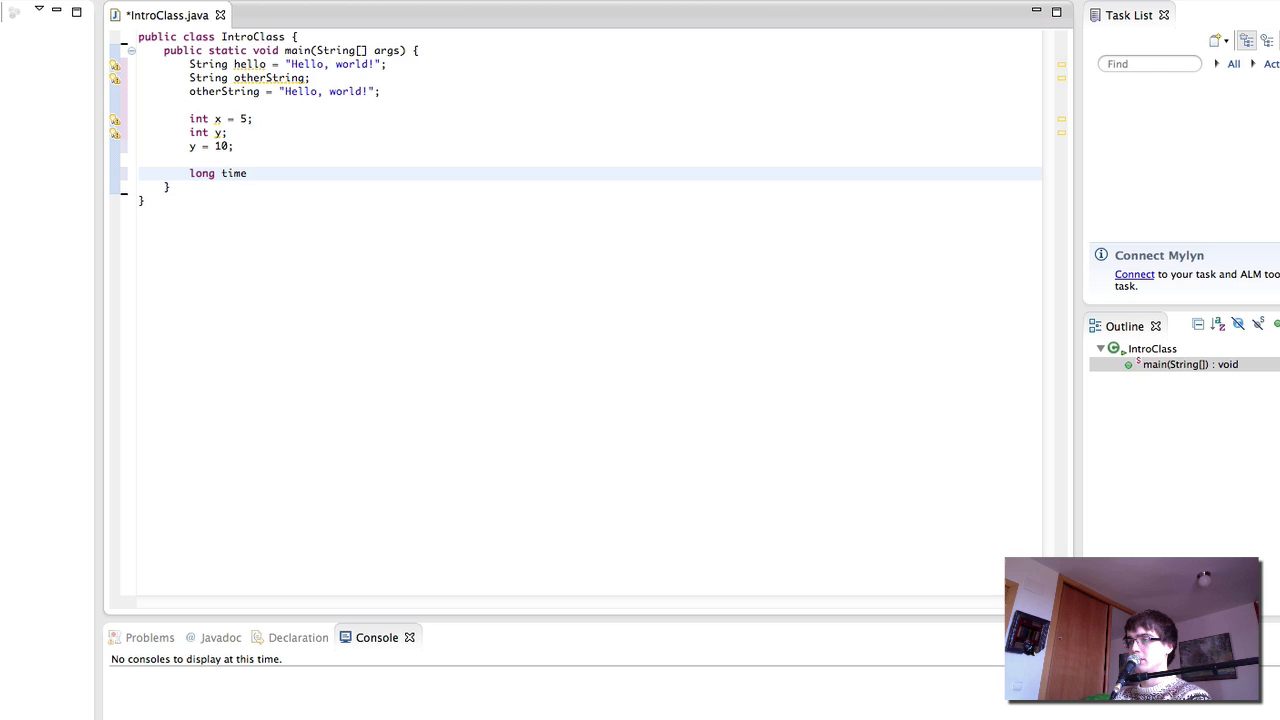
pyautogui.write('= 19000')
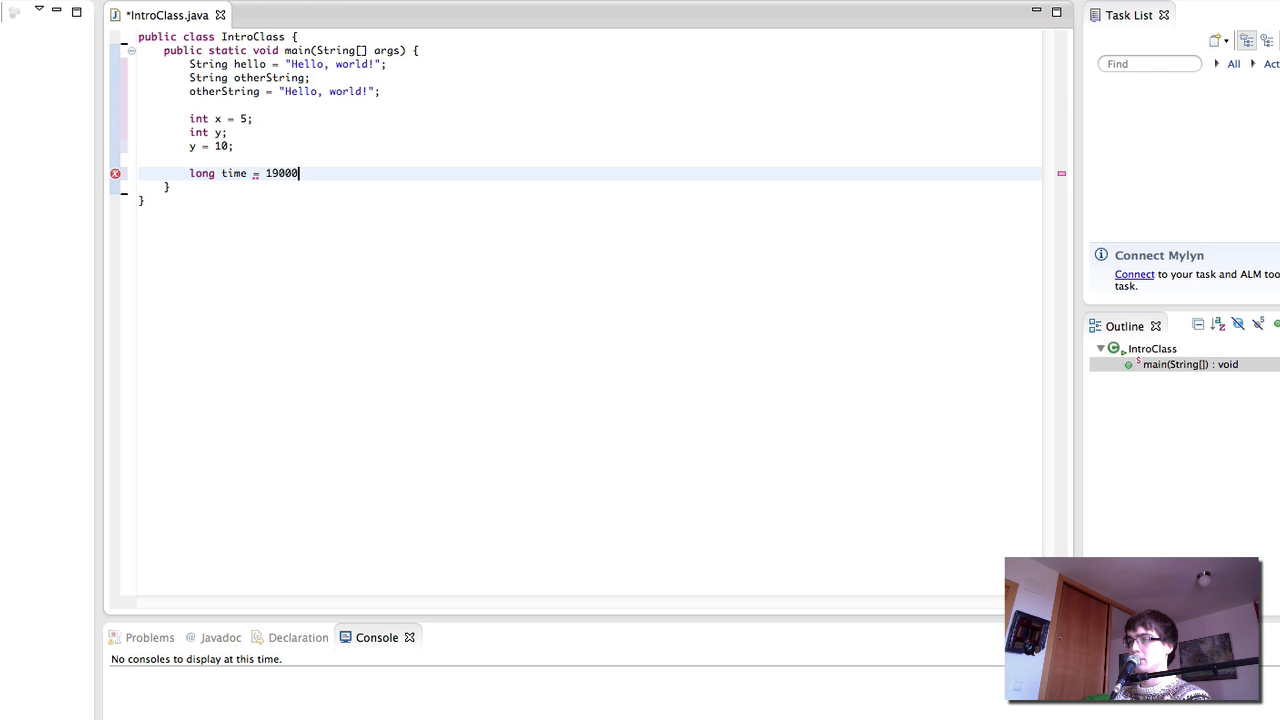
pyautogui.write('00;')
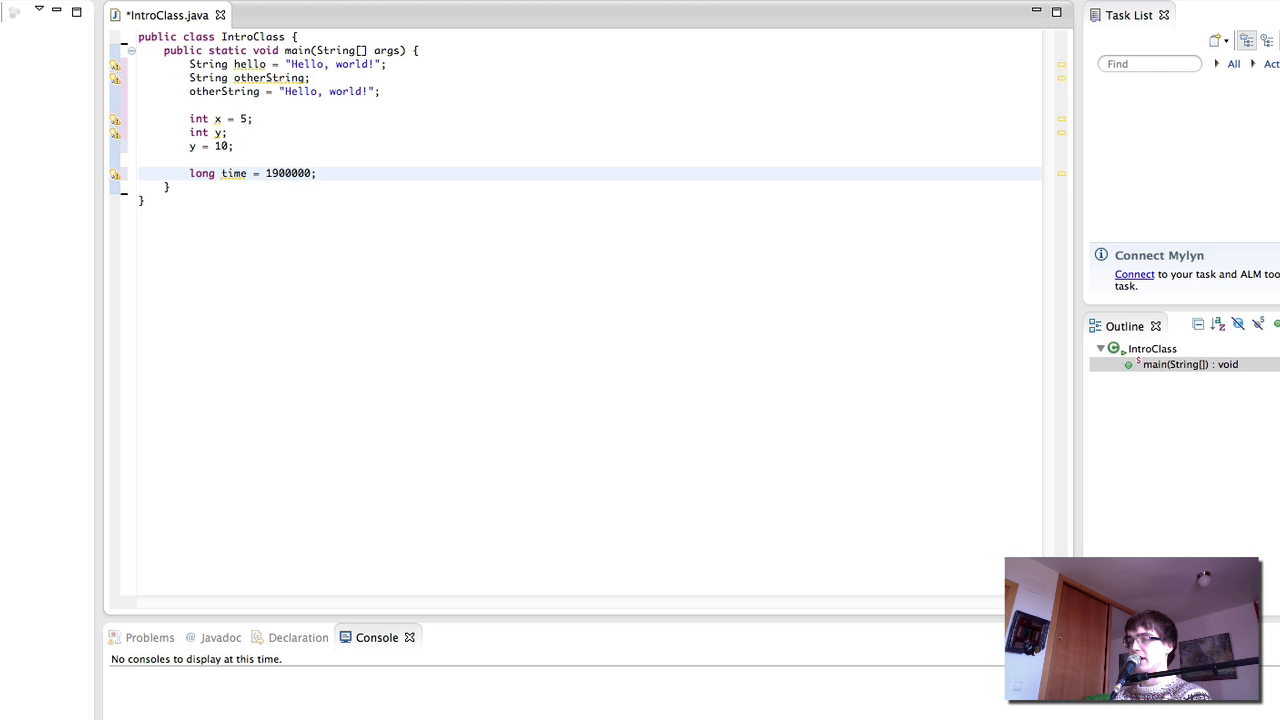
pyautogui.click(316, 172)
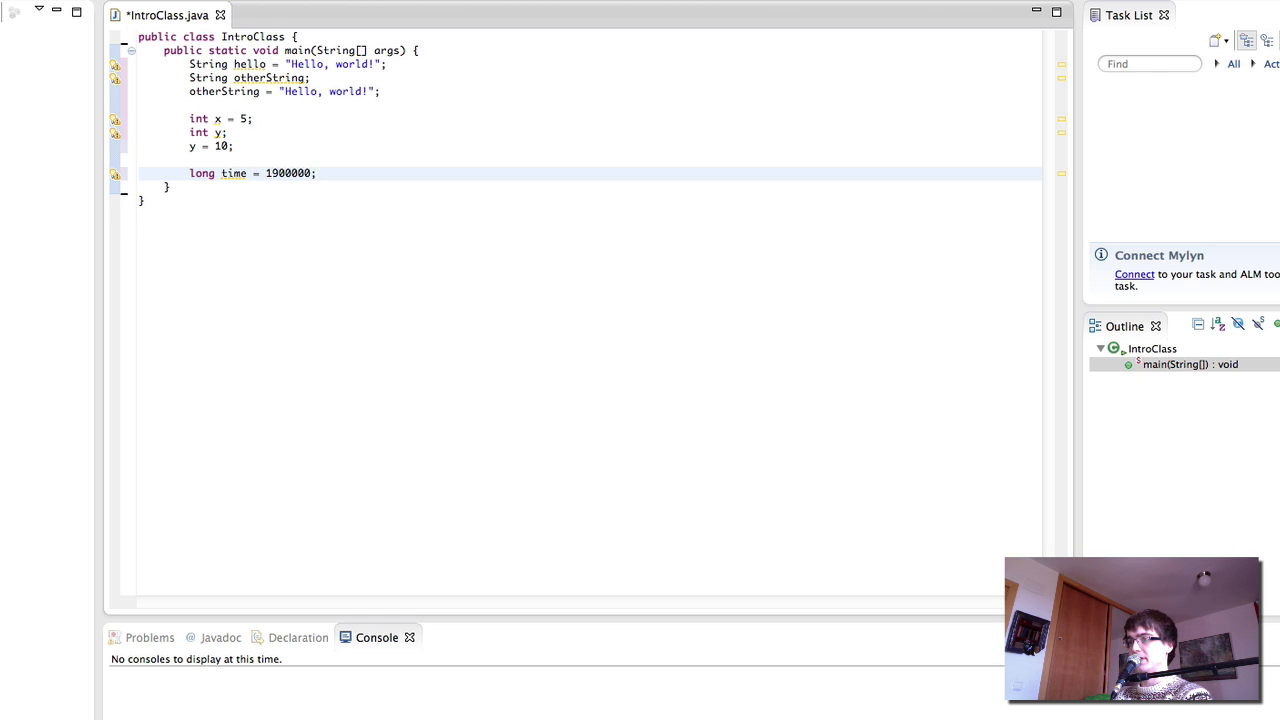
# Add float z = 15.675f; below the long declaration, including the f suffix.
pyautogui.write('float')
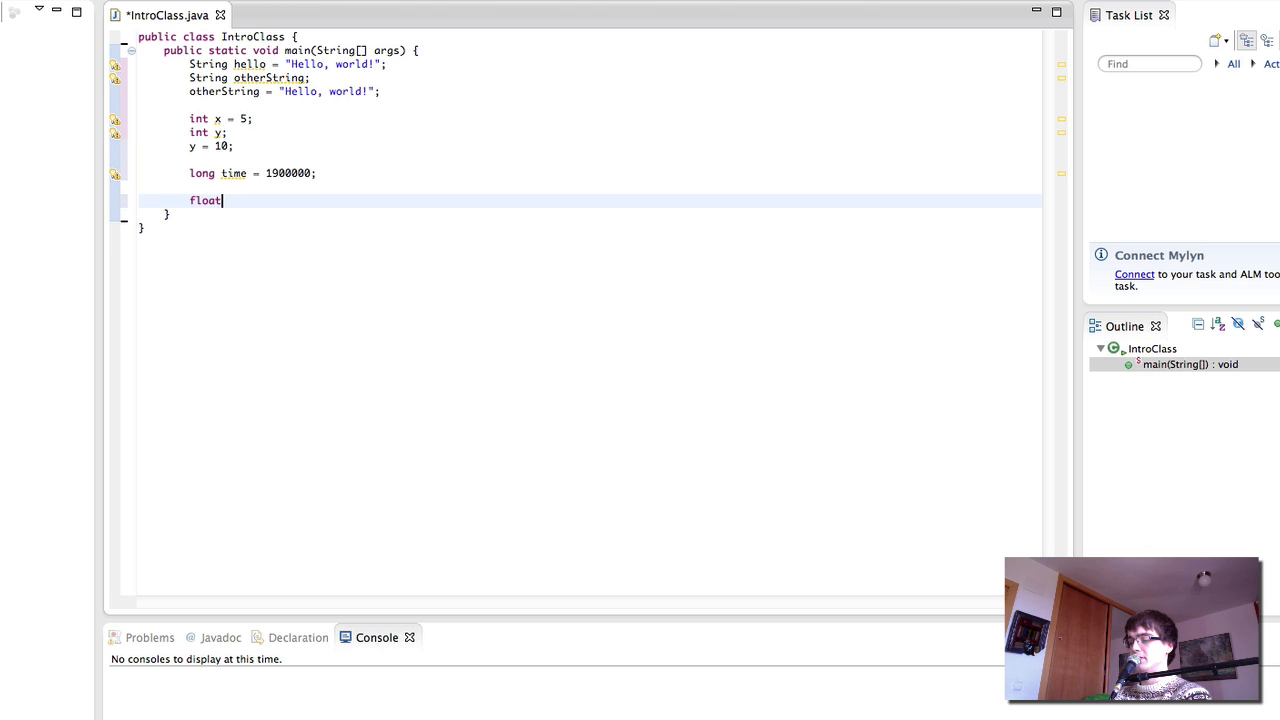
pyautogui.write('\\')
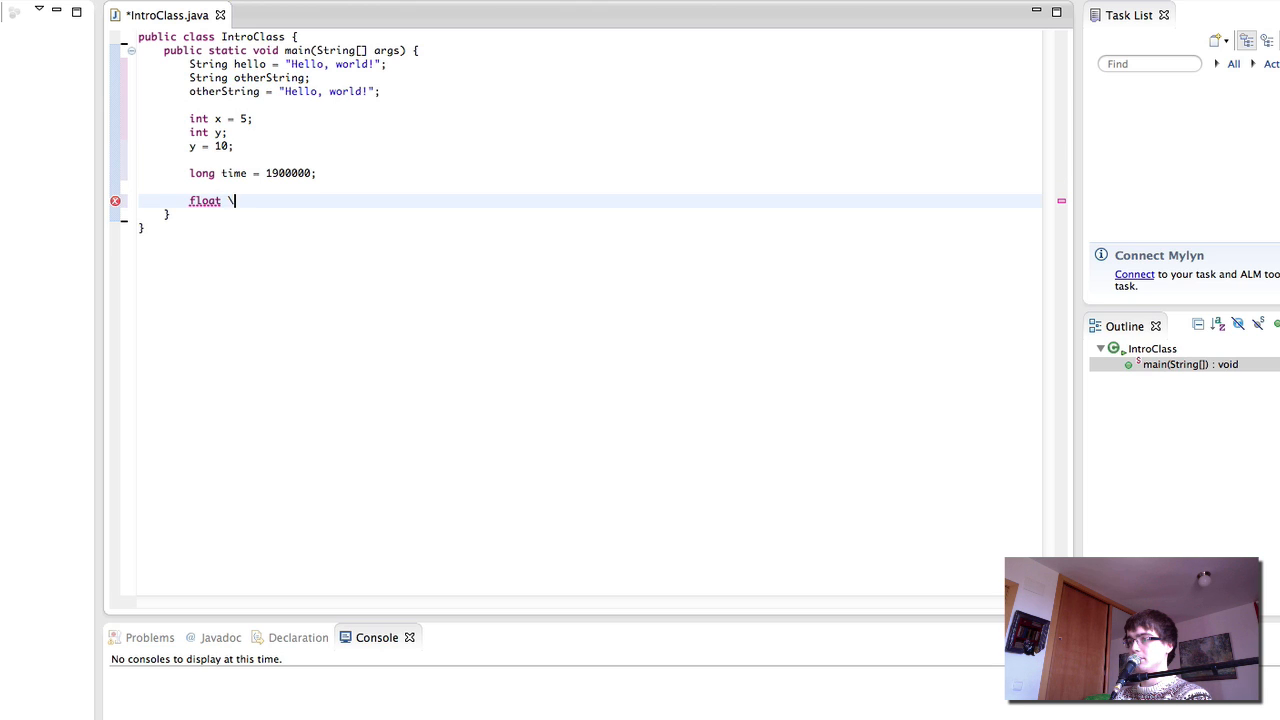
pyautogui.write('z = 15.')
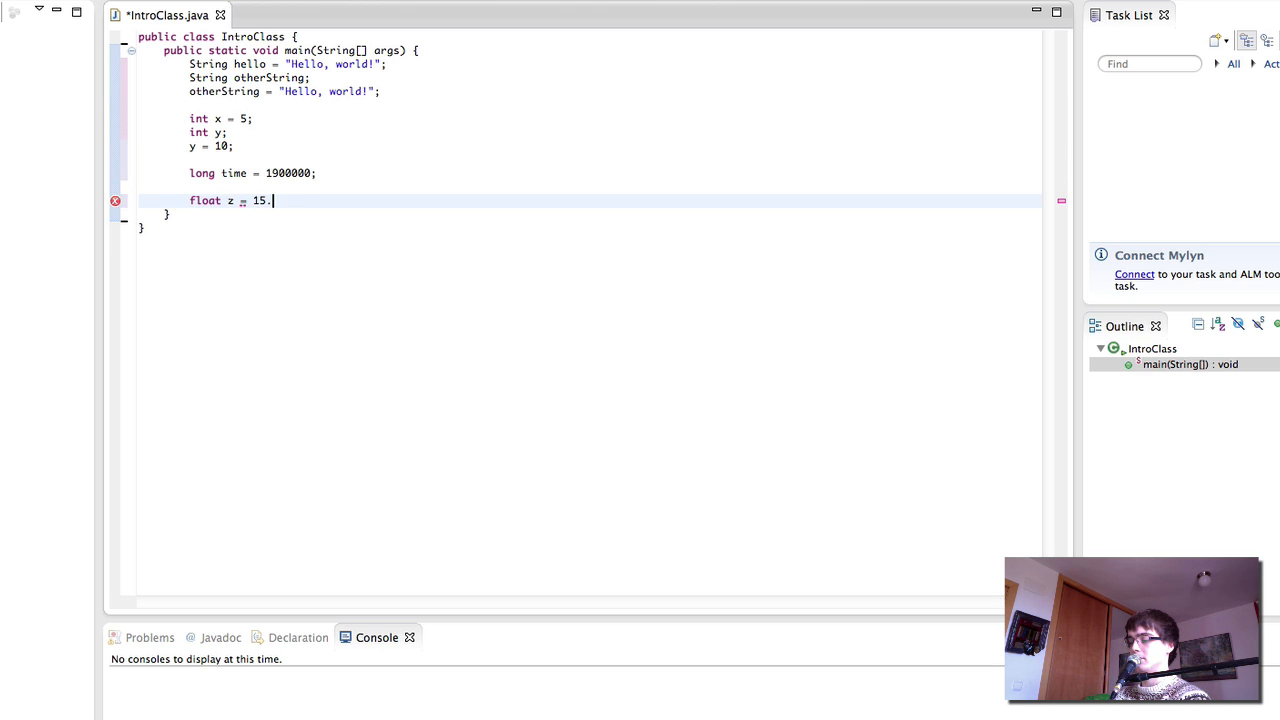
pyautogui.write('675;')
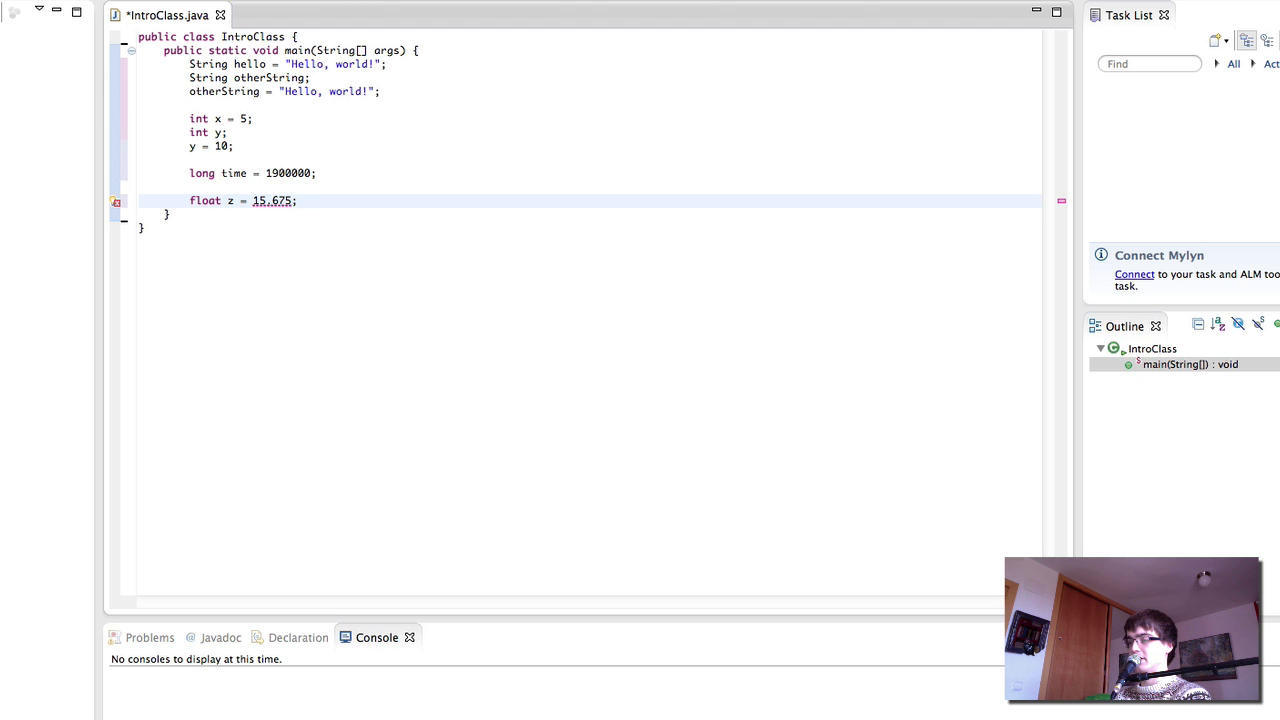
pyautogui.write('f')
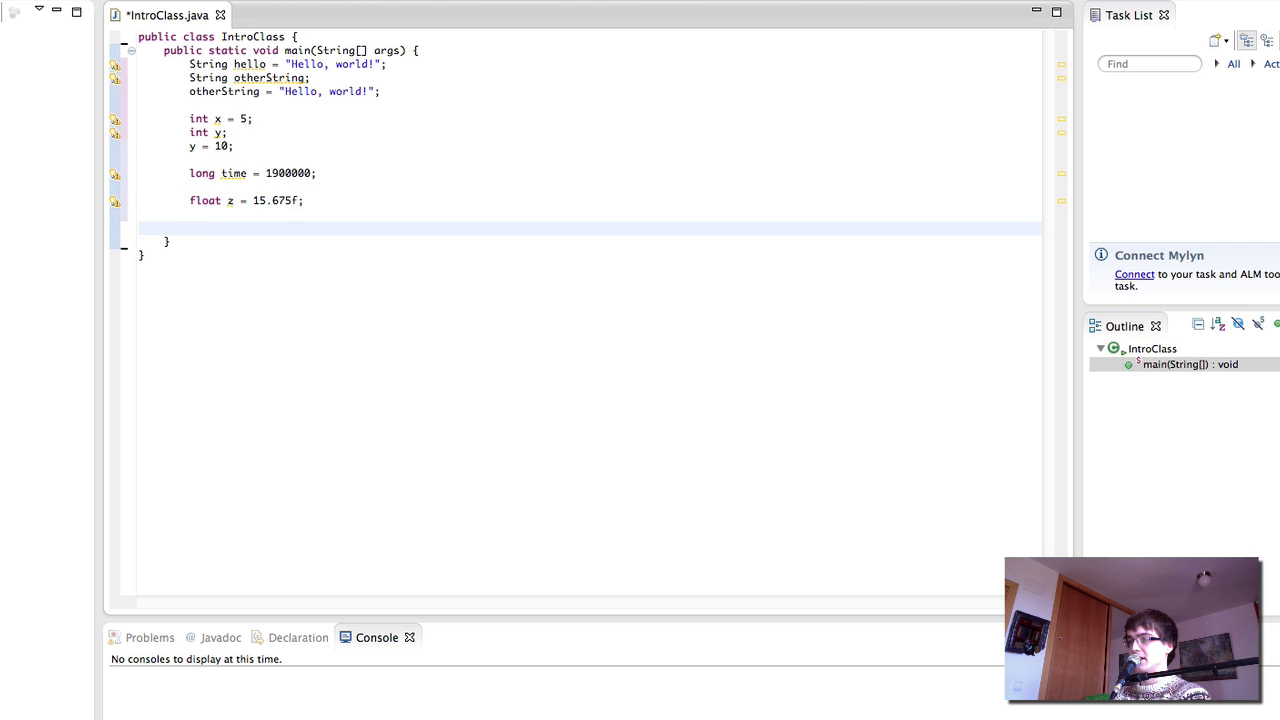
# Add double myDouble = 9991.56175; under the float.
pyautogui.write('double myD')
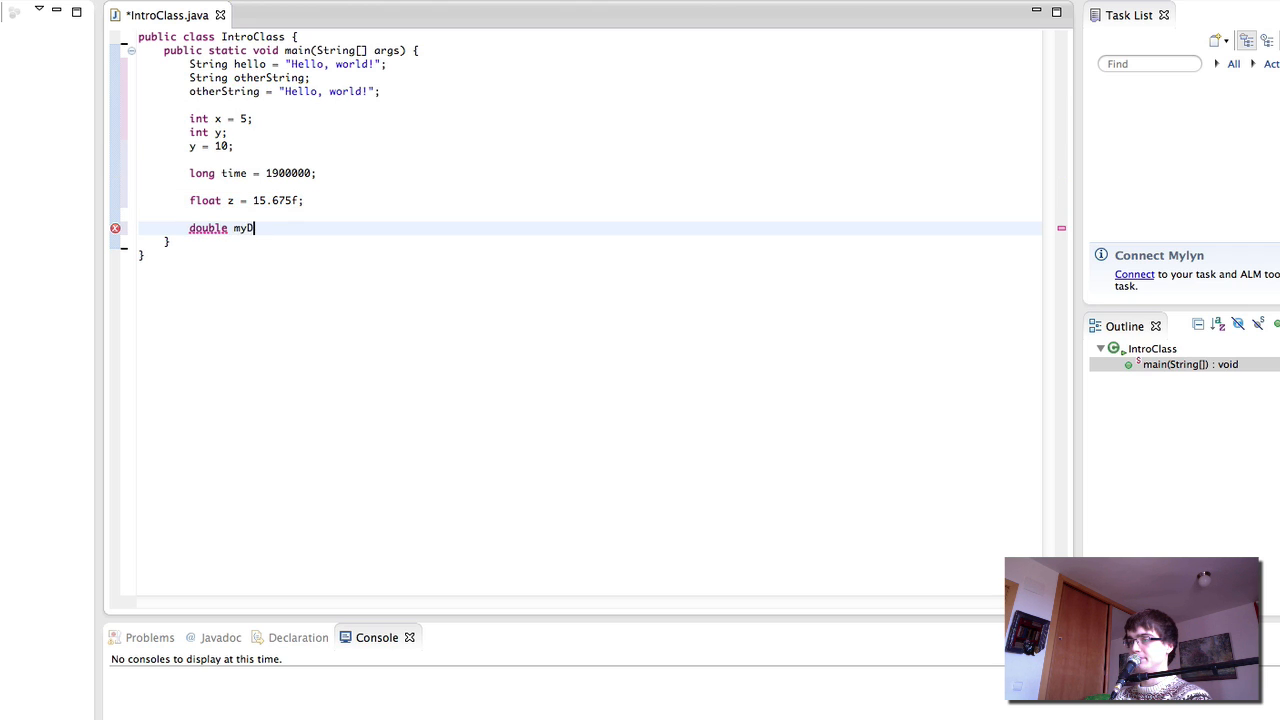
pyautogui.write('ouble')
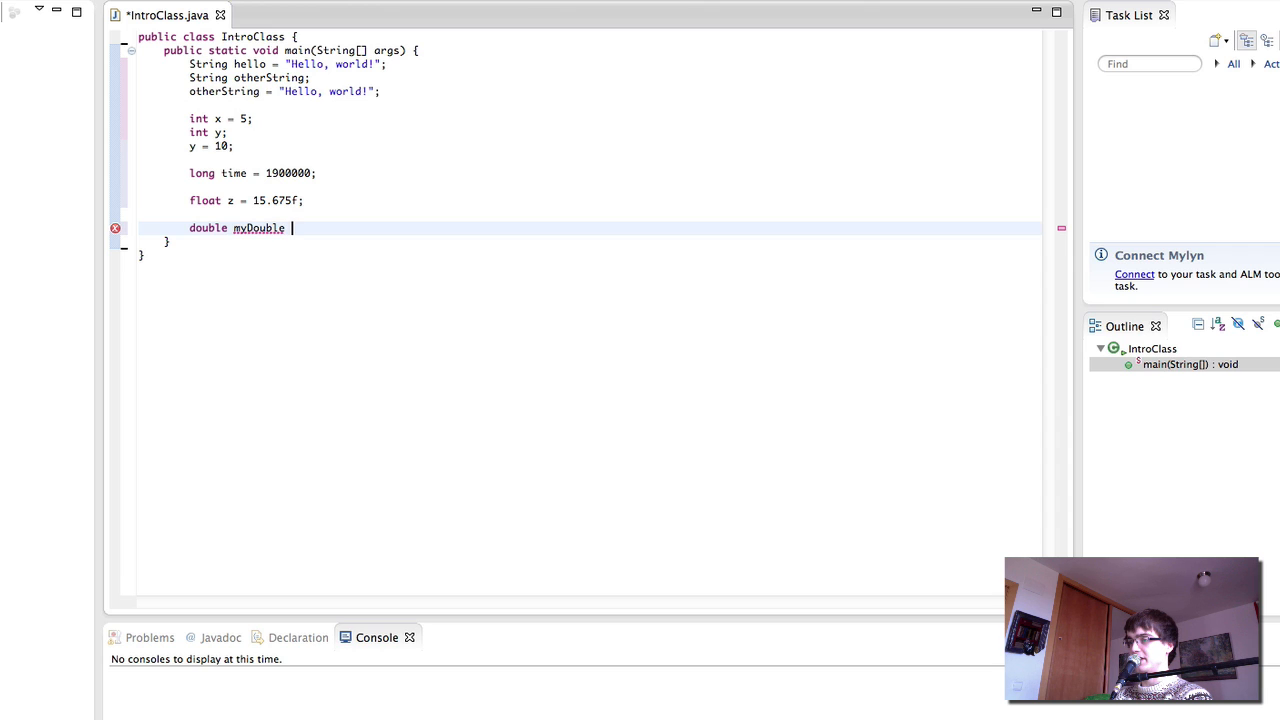
pyautogui.write('=')
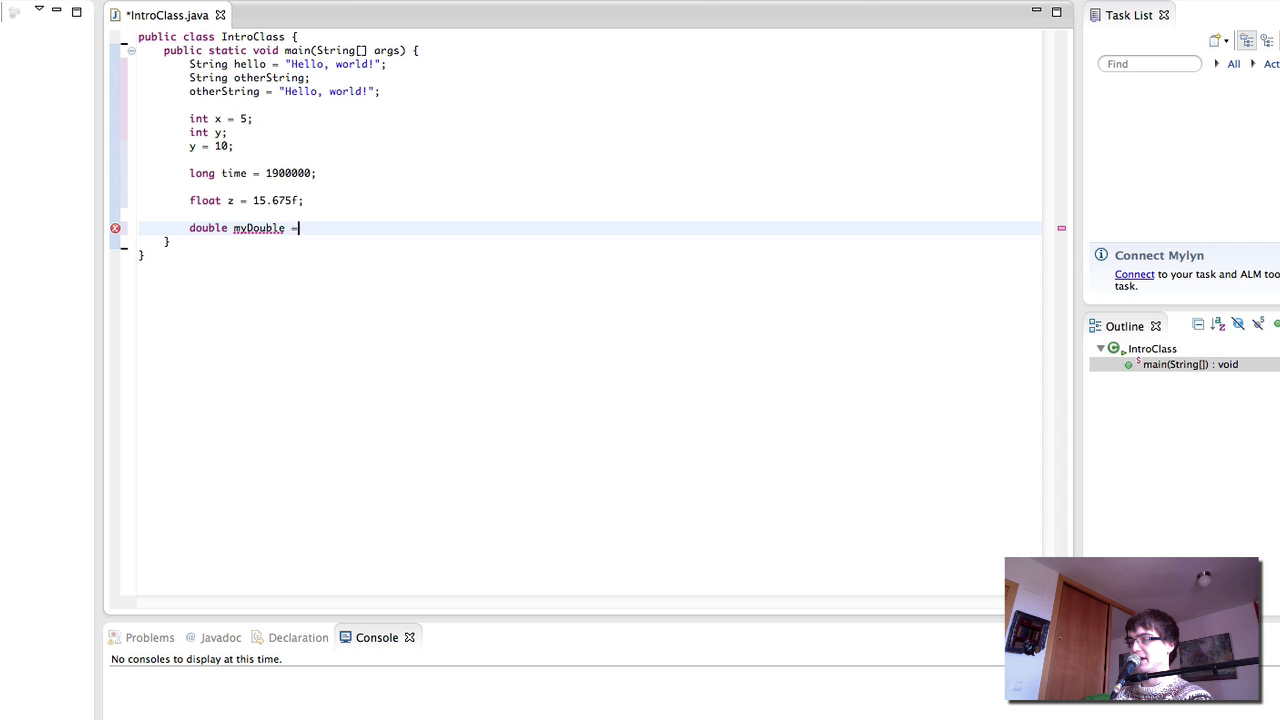
pyautogui.write('9991.')
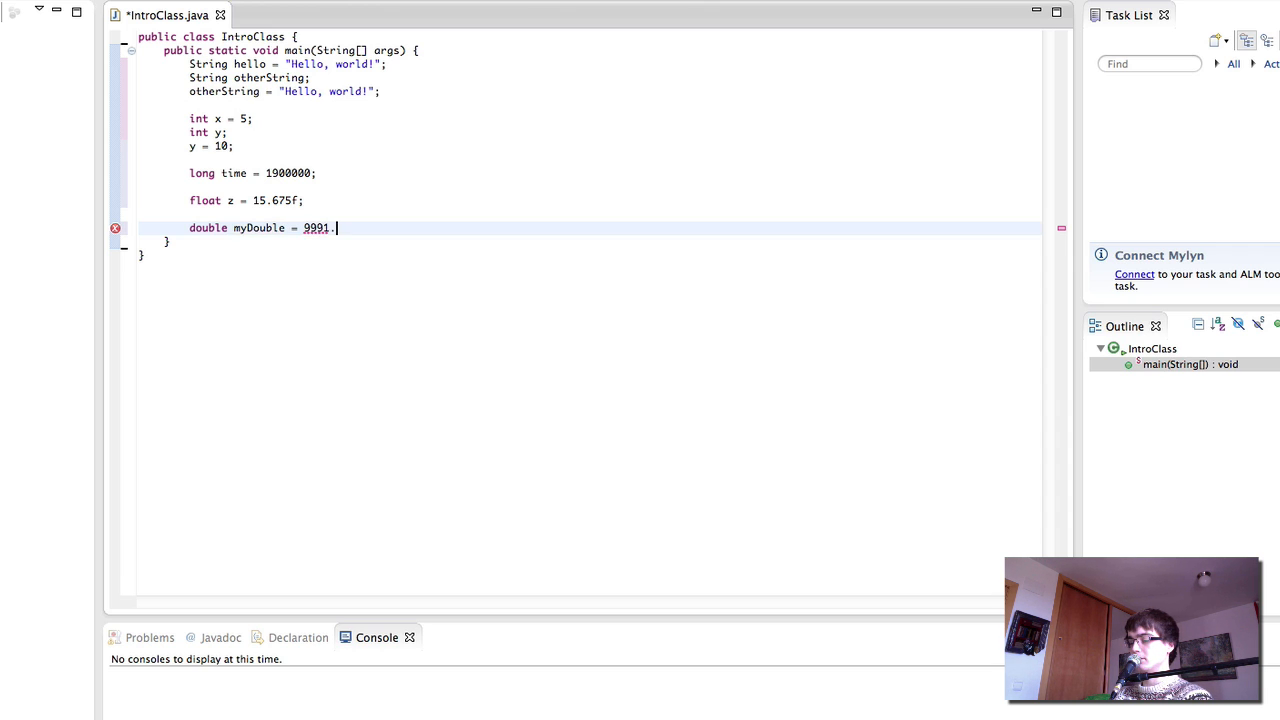
pyautogui.write('56175;')
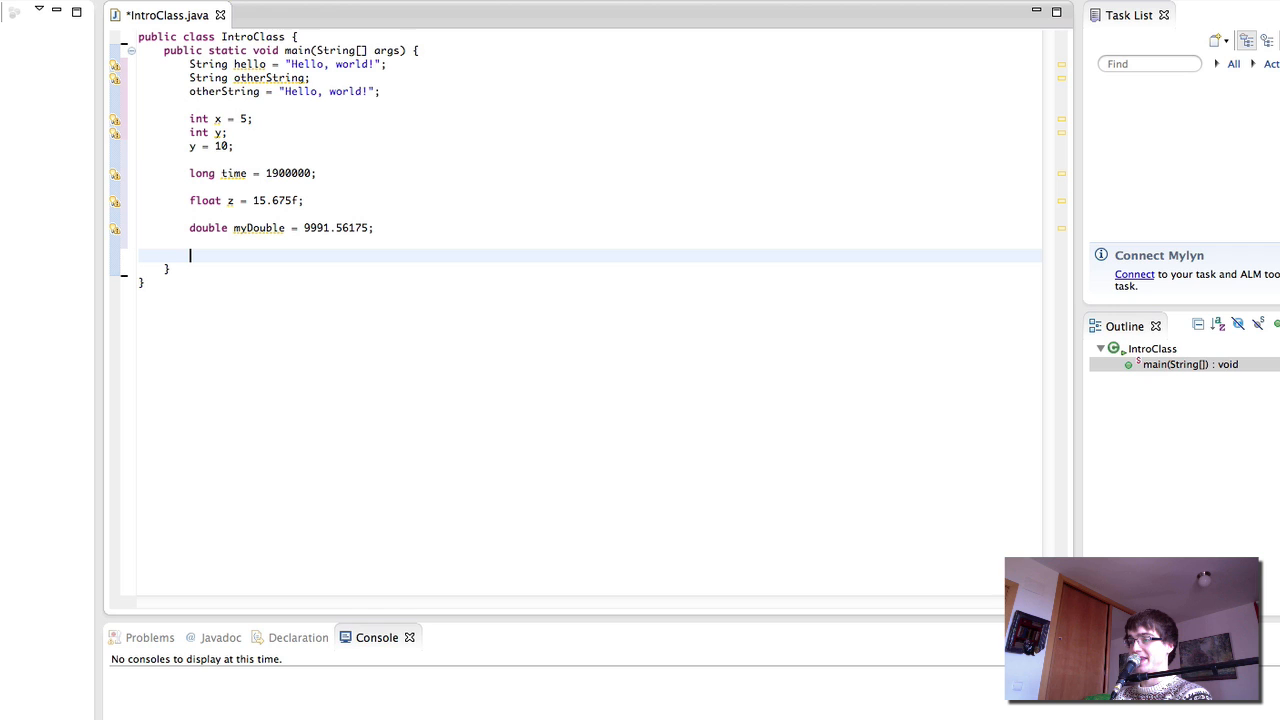
# Add int public = 156;, flagged as an error, and select the word public.
pyautogui.write('int')
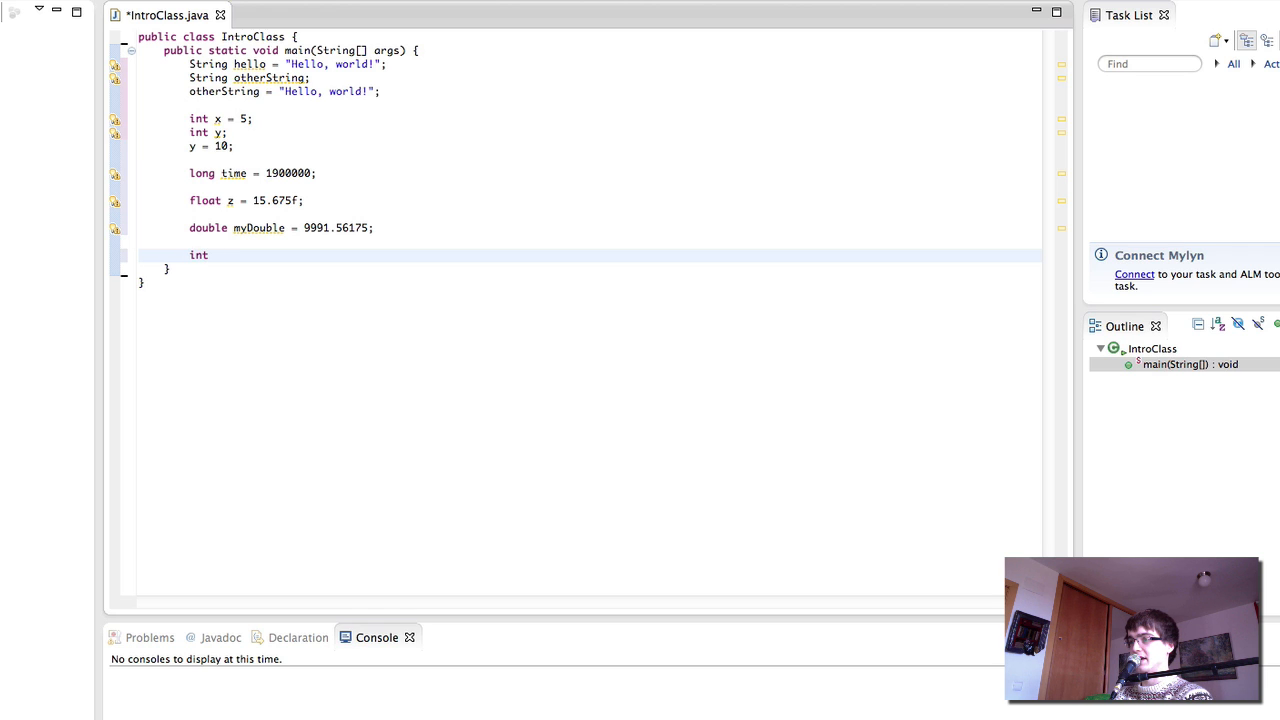
pyautogui.write('public')
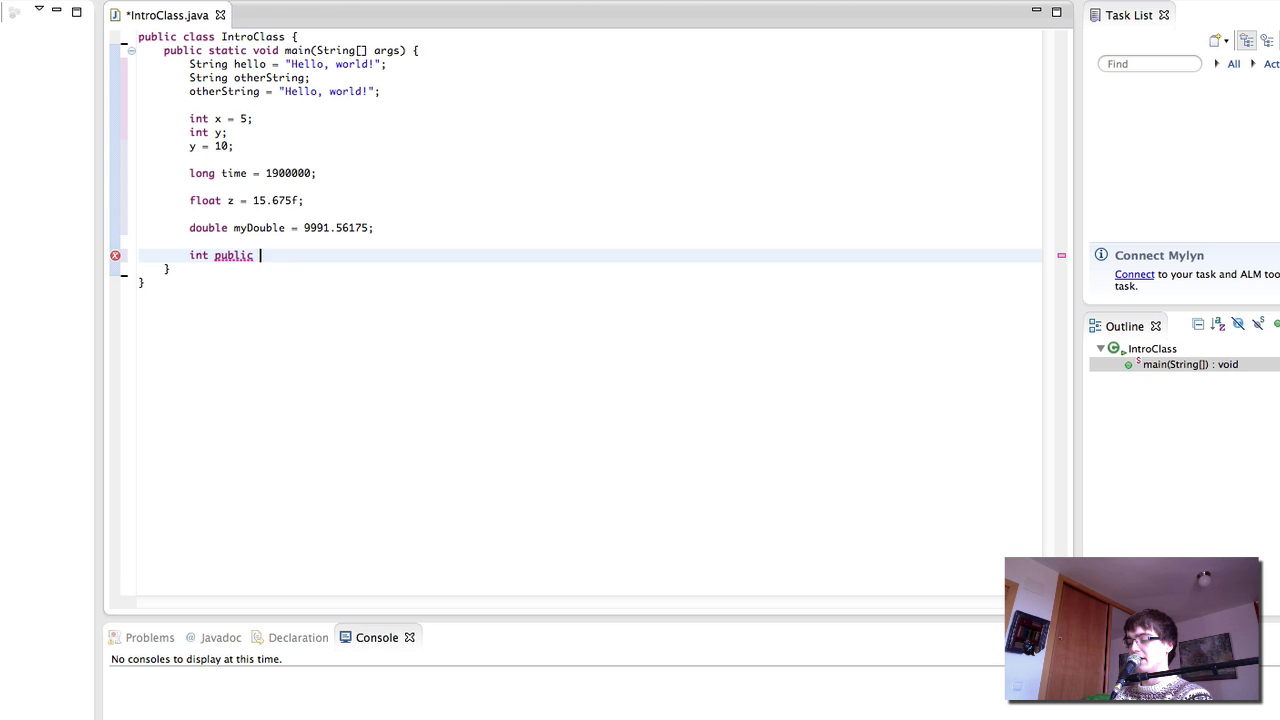
pyautogui.write('= 156;')
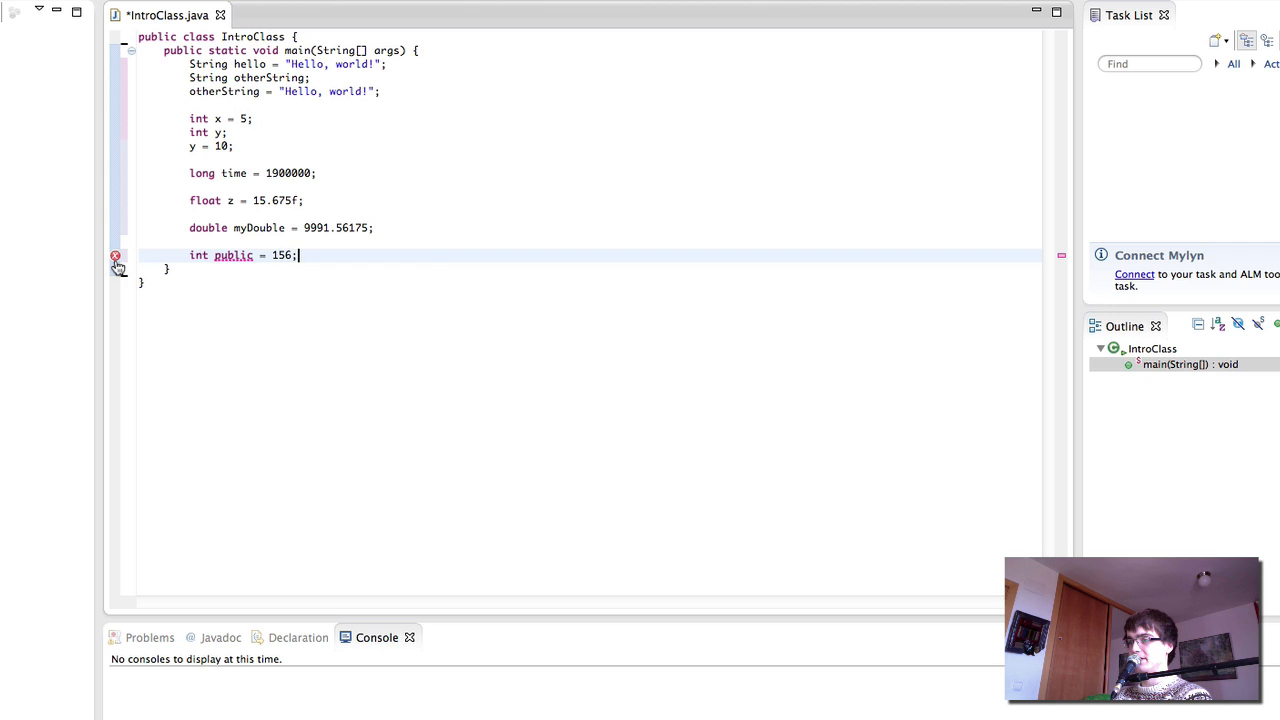
pyautogui.moveTo(116, 256)
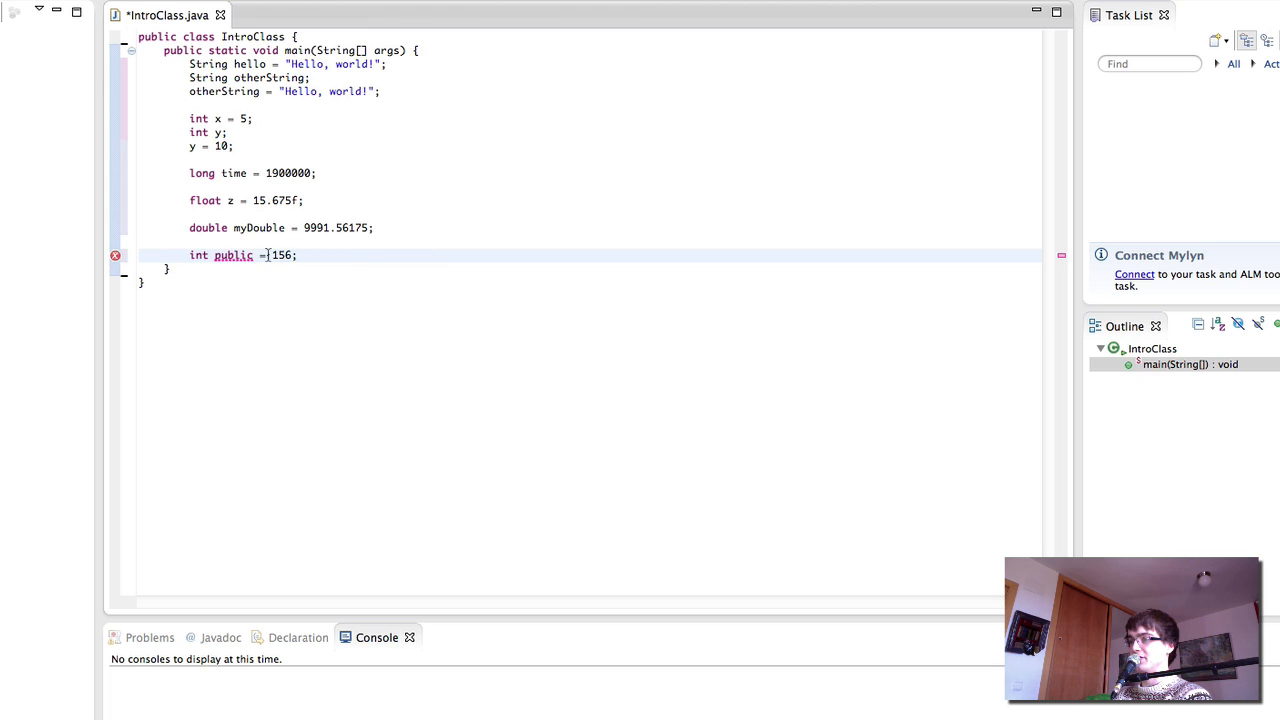
pyautogui.doubleClick(232, 256)
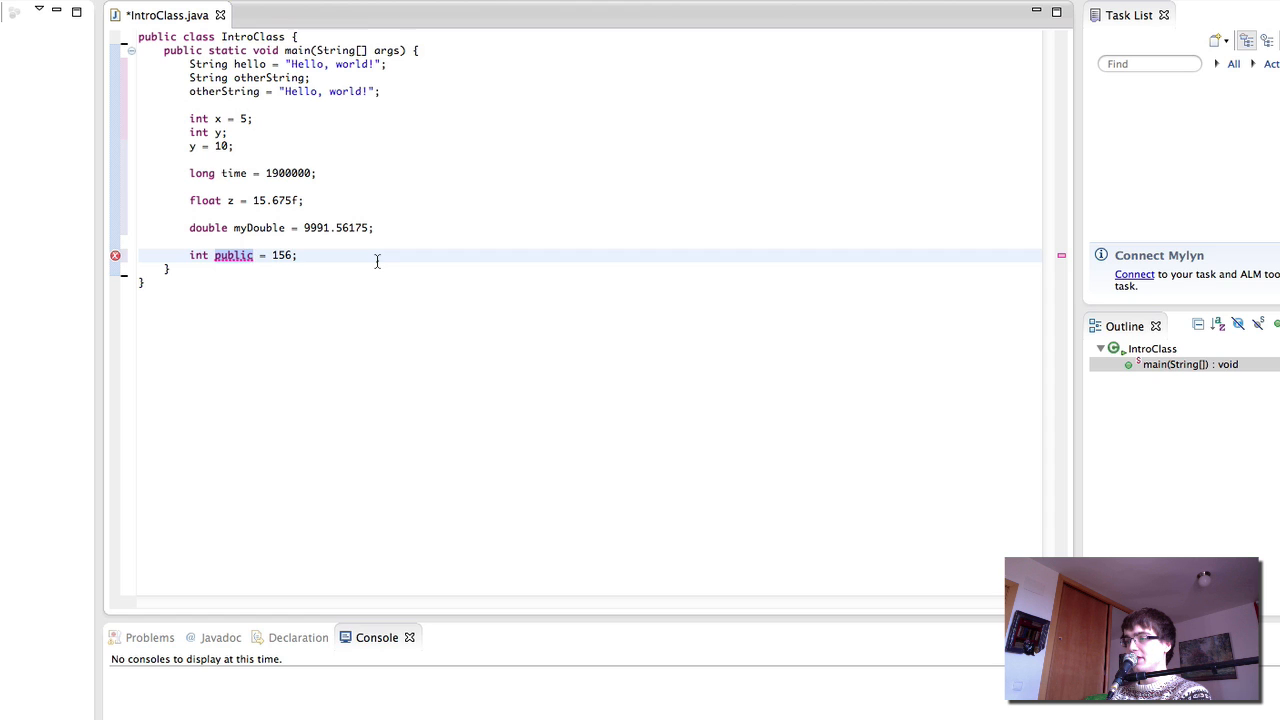
pyautogui.click(254, 256)
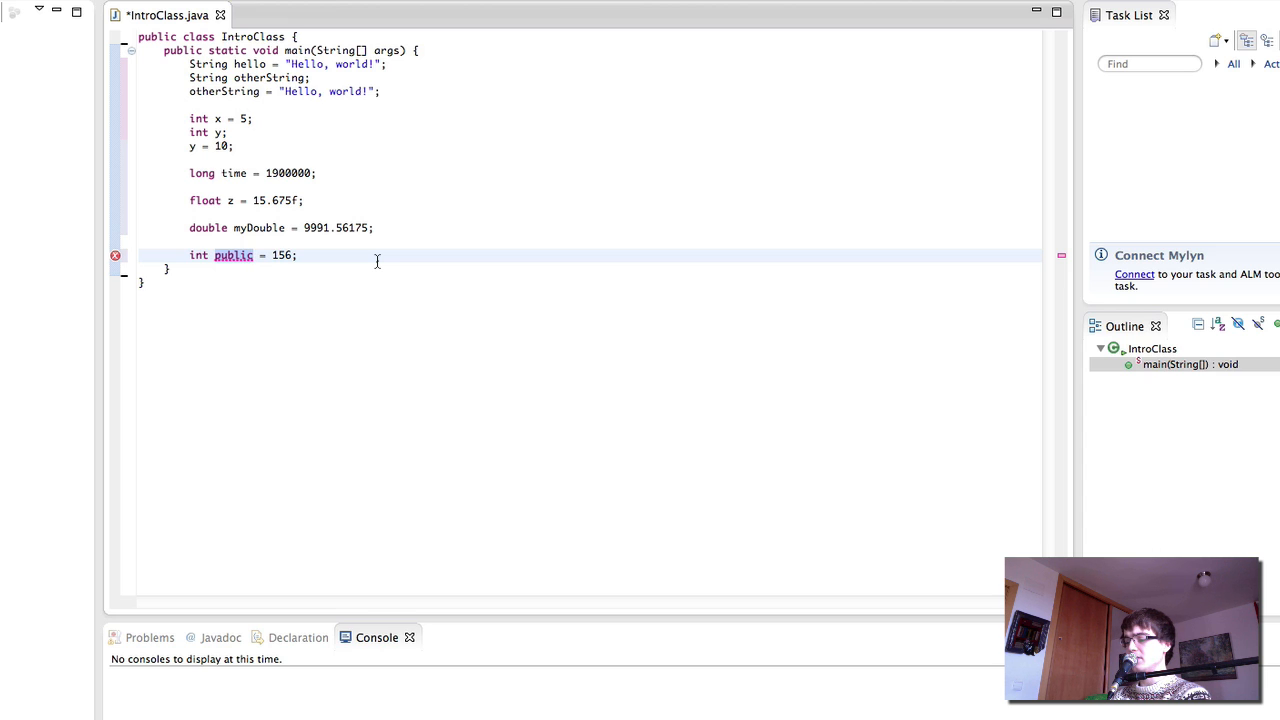
# Rename the variable to myInteger, then myWholeNumber, then delete the name leaving int = 156;.
pyautogui.write('m')
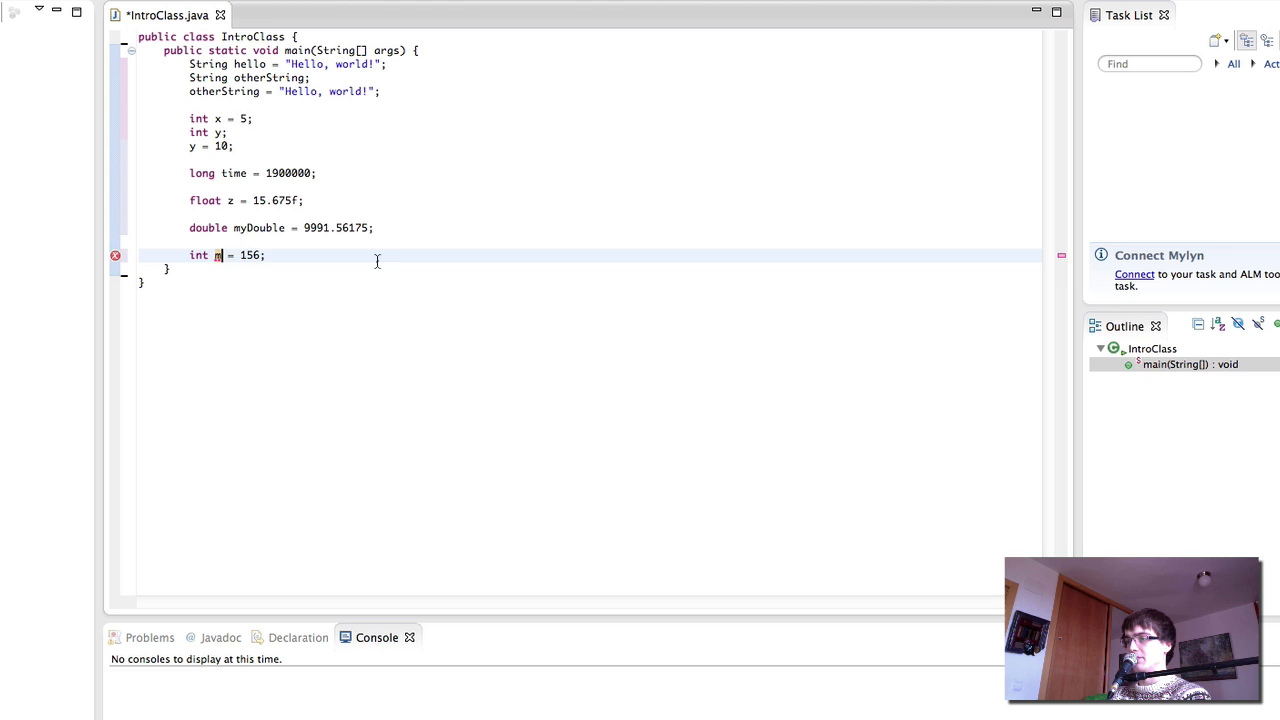
pyautogui.write('yInteger')
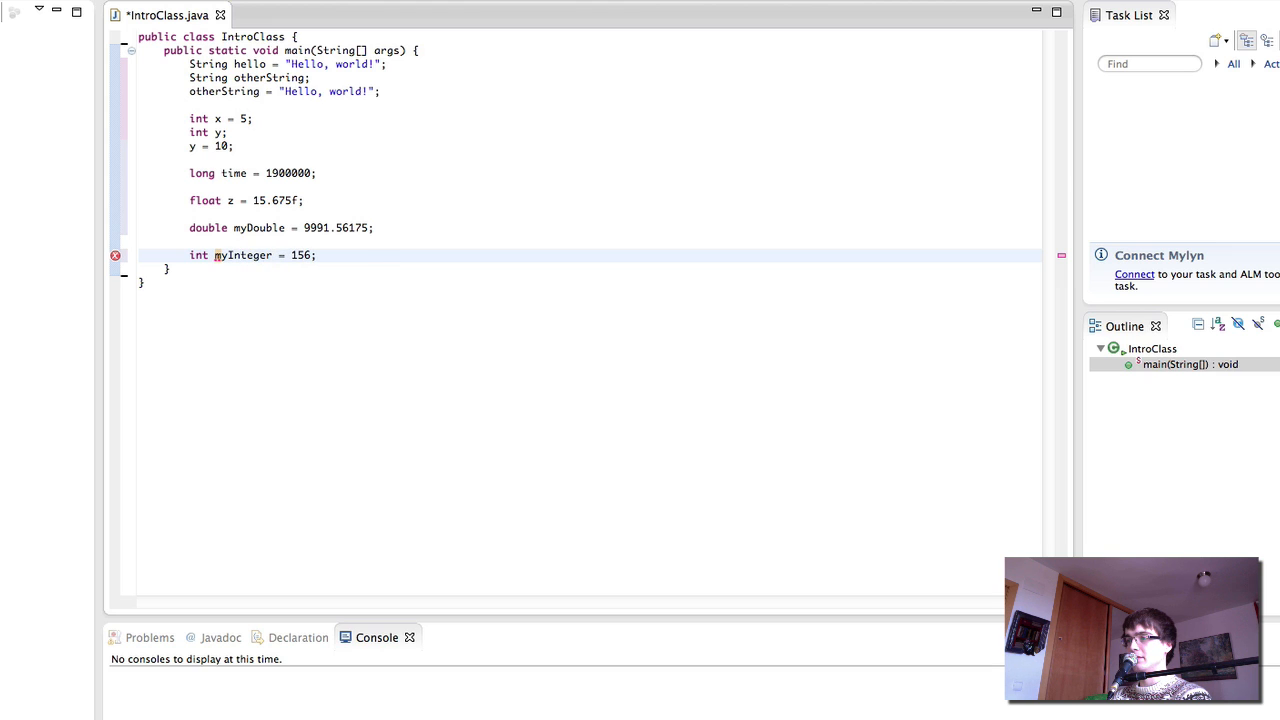
pyautogui.write('myWholeNumb')
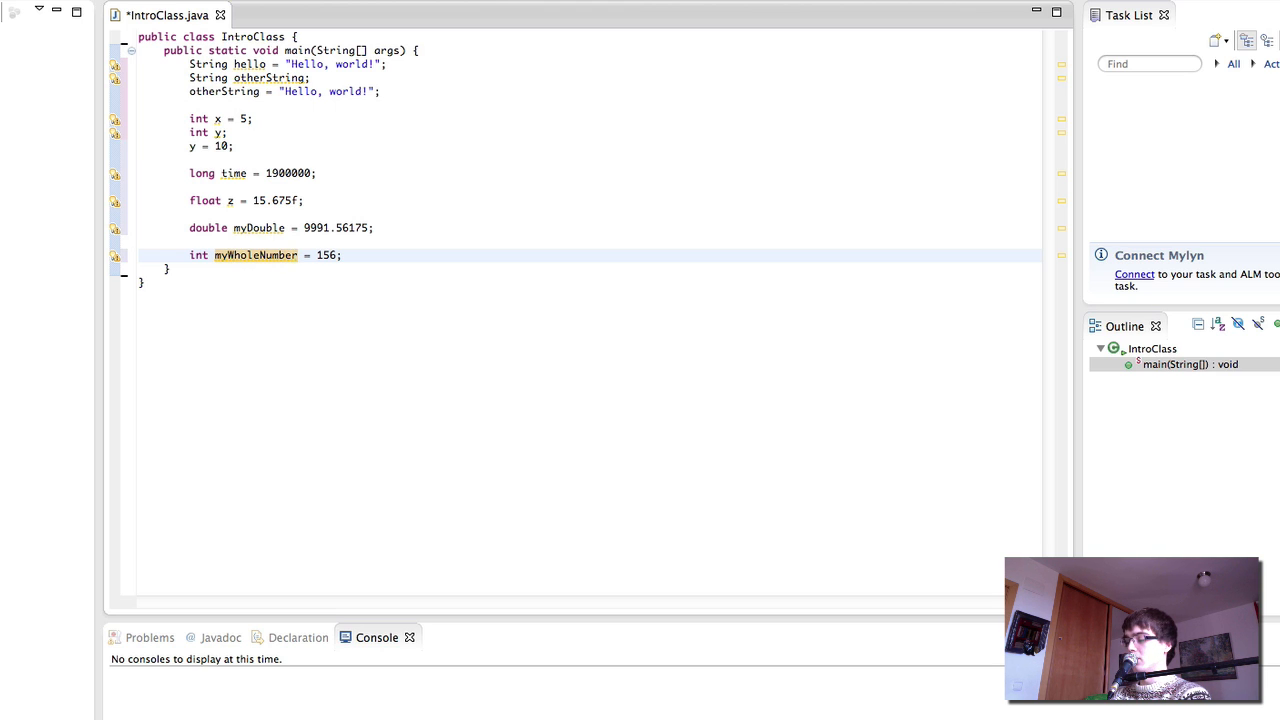
pyautogui.press('Delete')
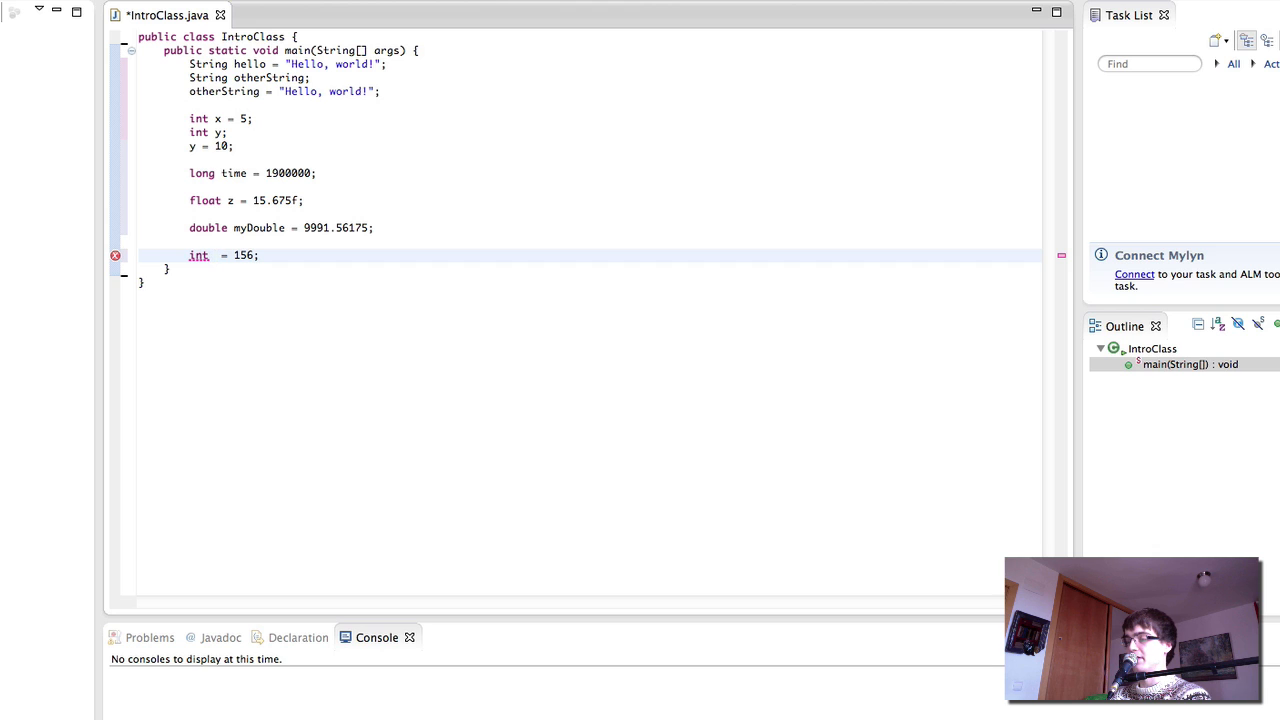
# Make the declaration final int SOME_CONSTANT = 156; and select the constant name.
pyautogui.write('SOME_CONSTANT')
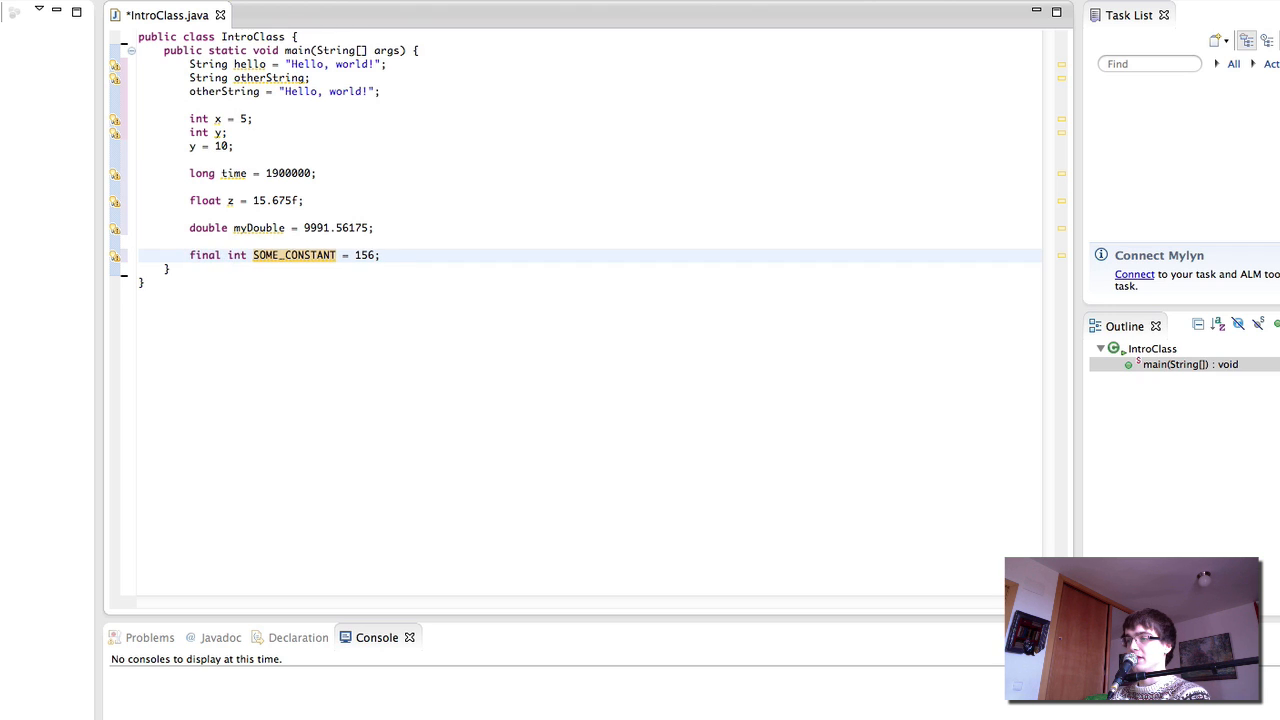
pyautogui.doubleClick(294, 256)
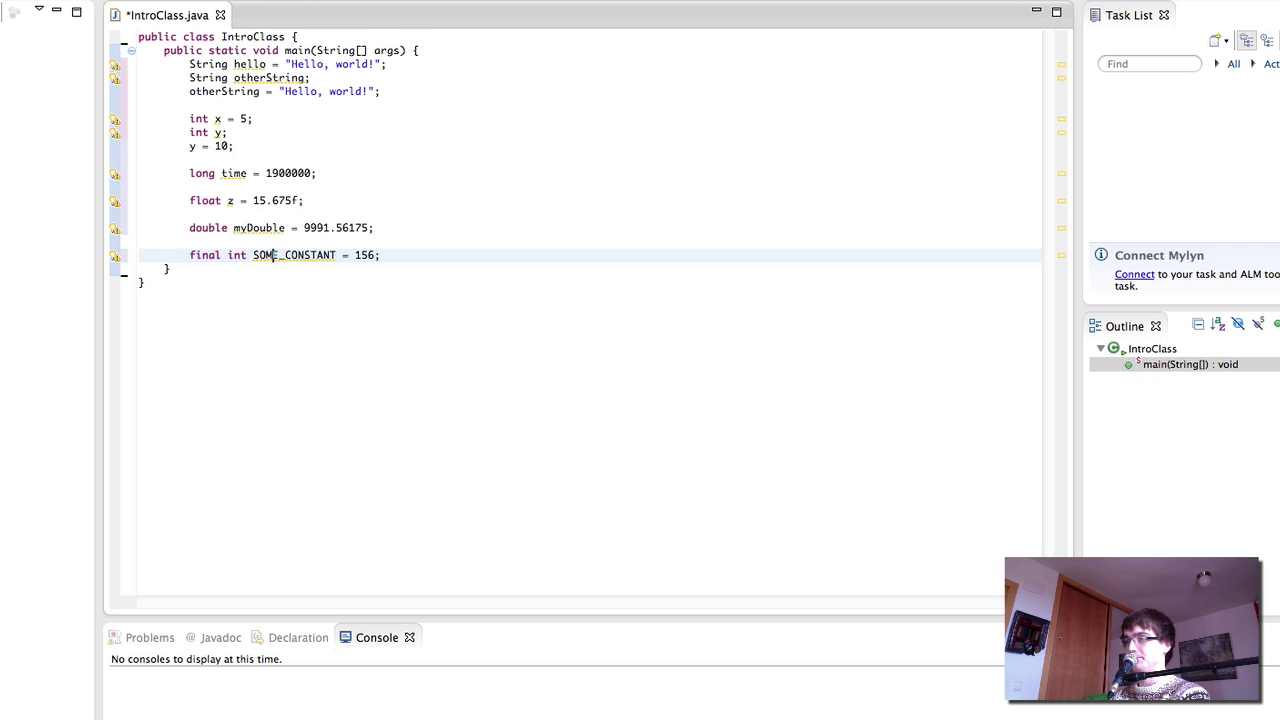
pyautogui.doubleClick(294, 256)
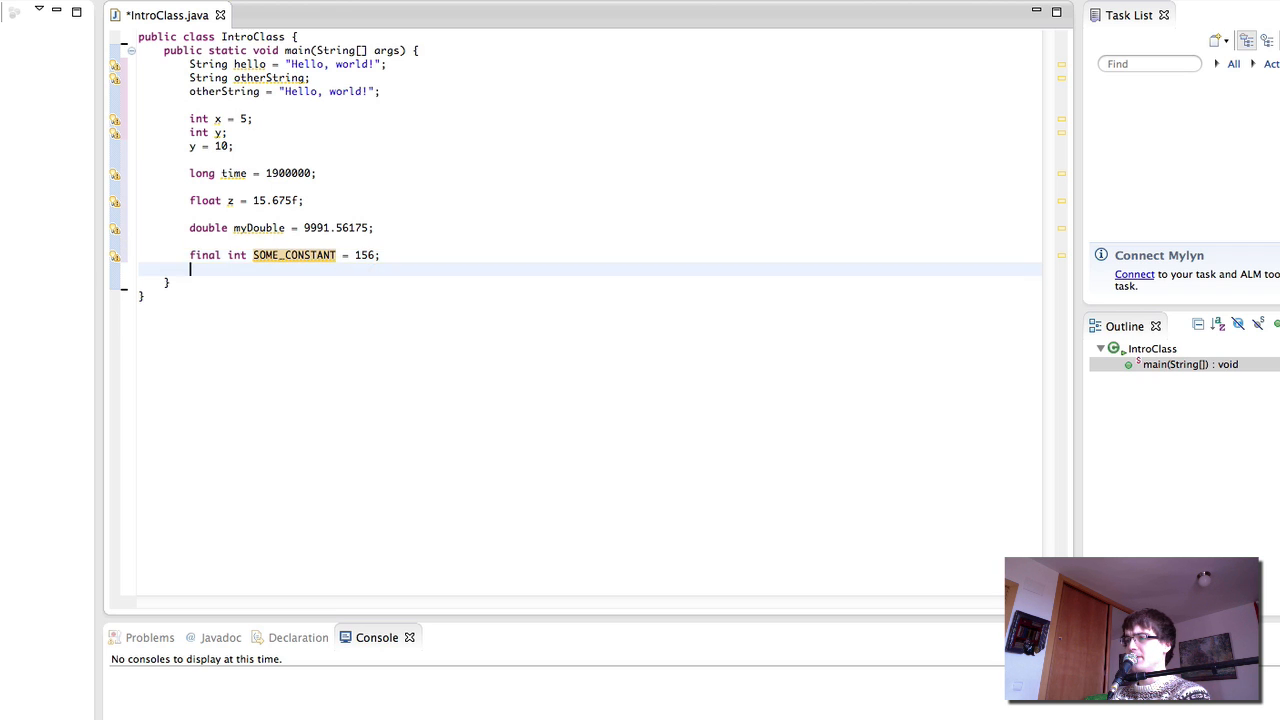
# Add char c = 'c'; below the constant.
pyautogui.write('char')
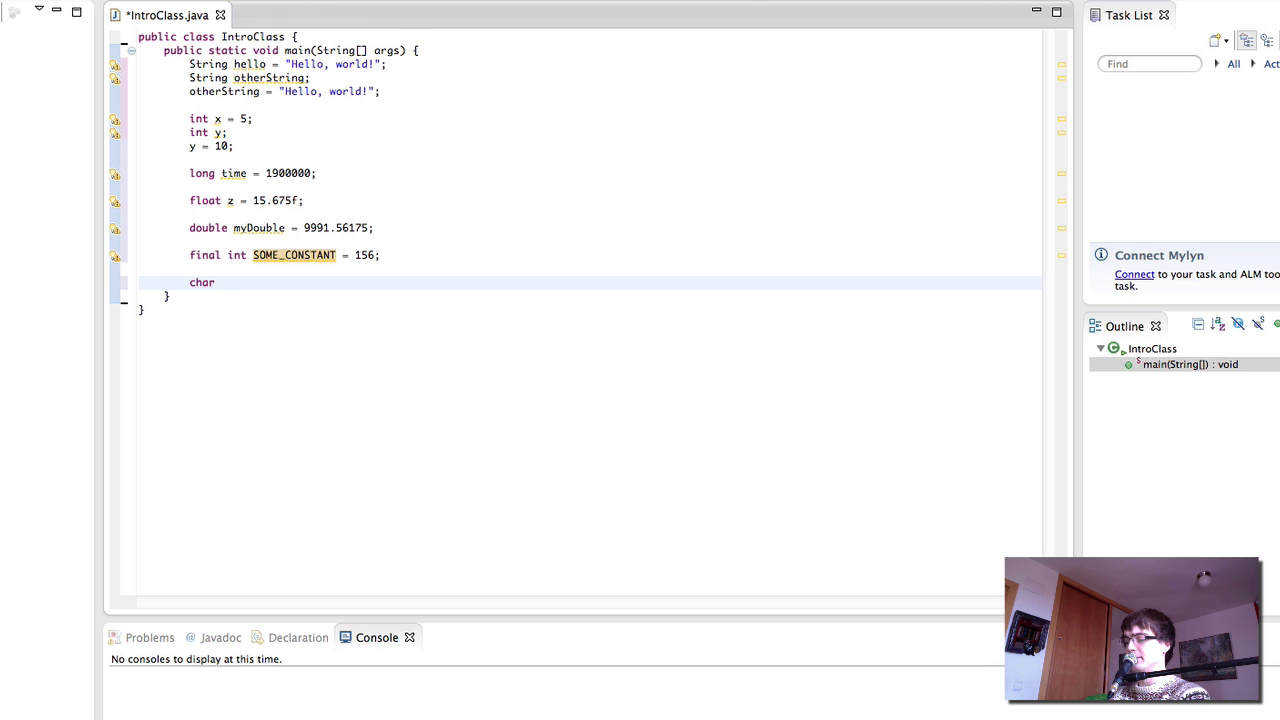
pyautogui.write("c = 'c'")
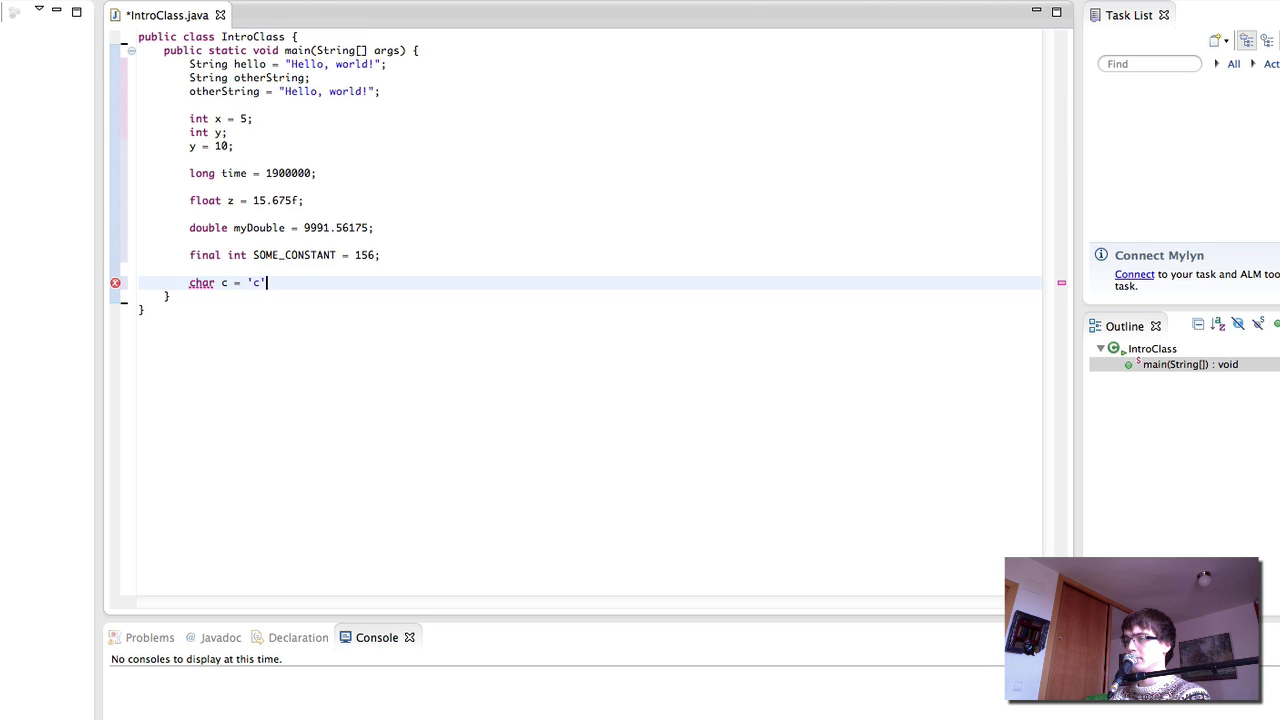
pyautogui.write(';')
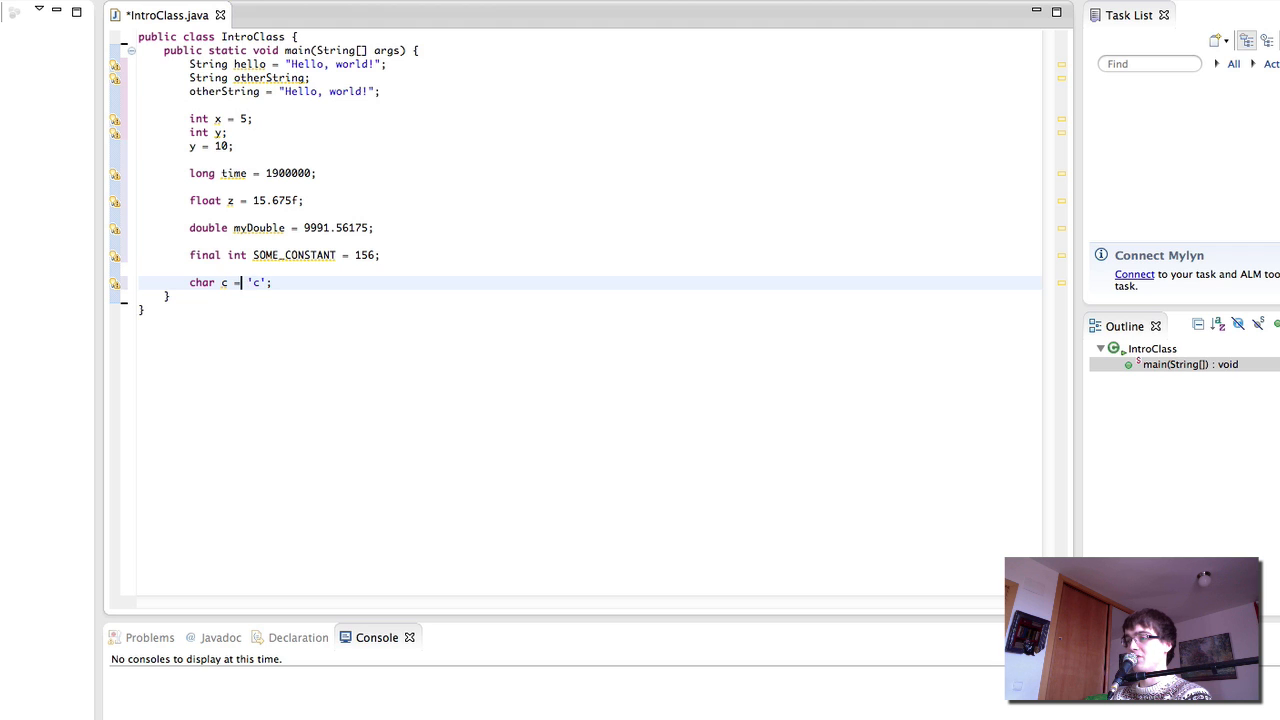
# Rename c, trying EXIT_LETTER first, then settling on exitLetter = 'c';.
pyautogui.doubleClick(224, 282)
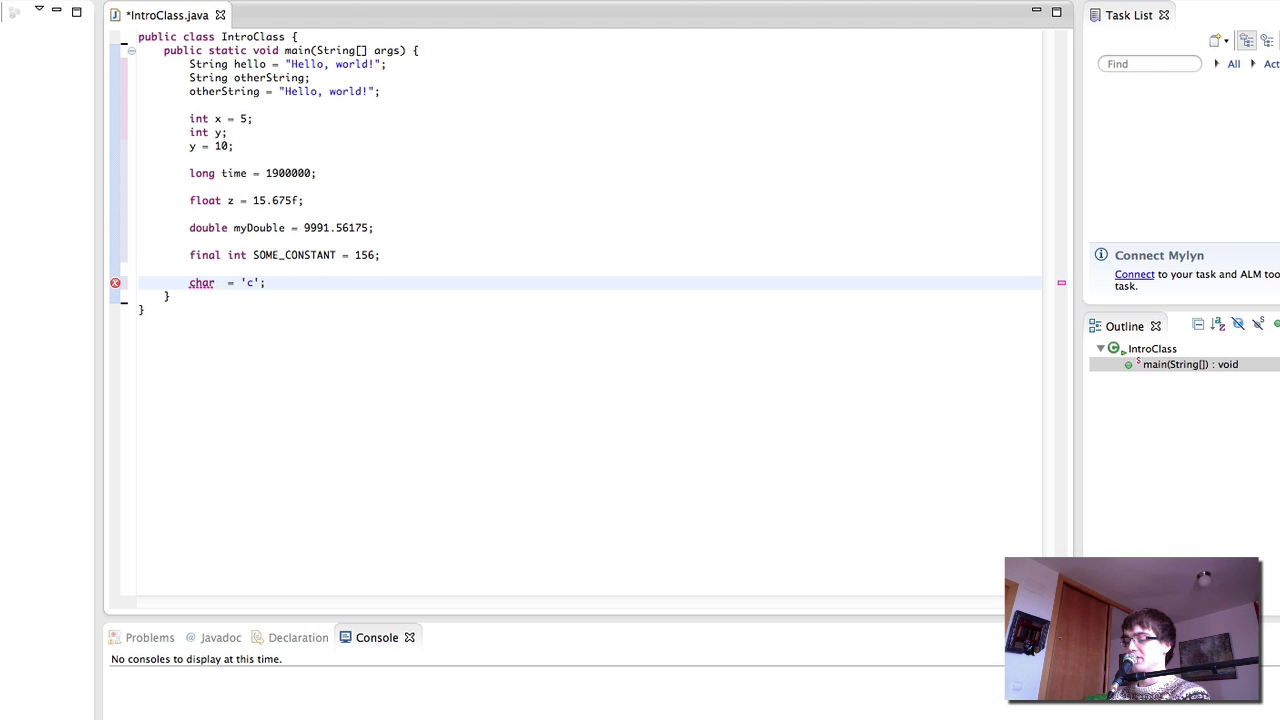
pyautogui.write('EXIT_LETTE')
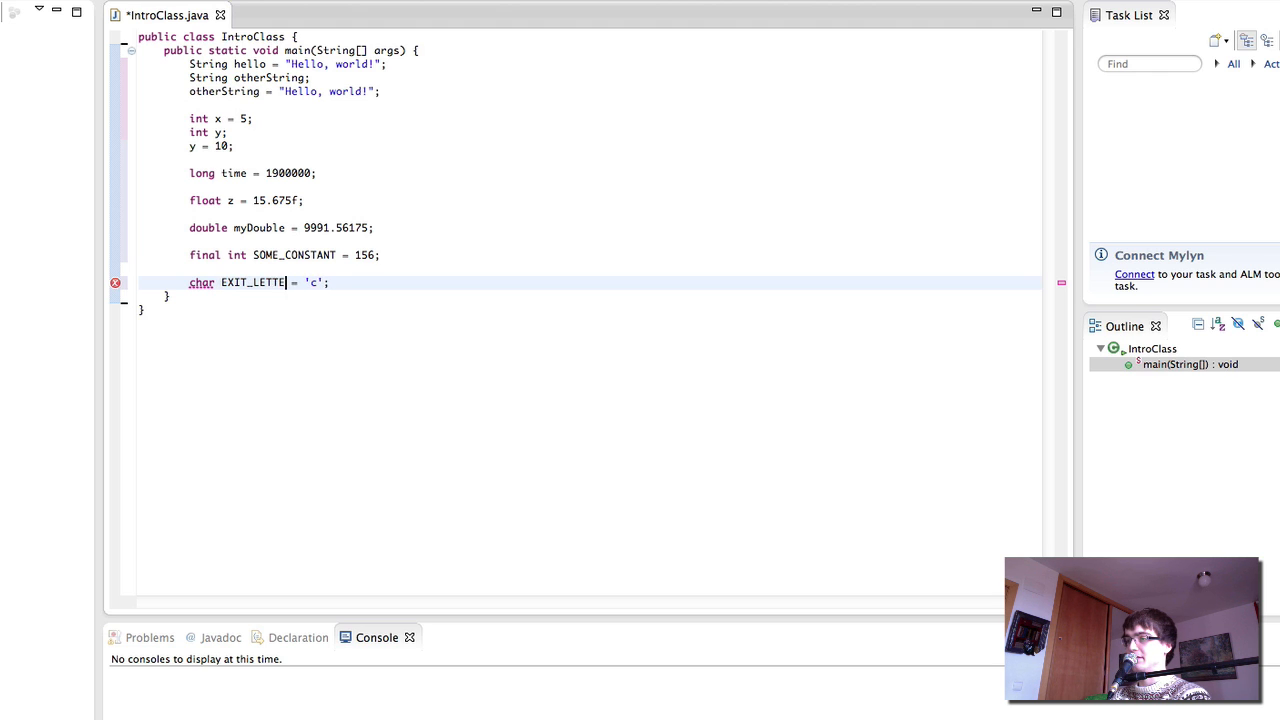
pyautogui.press('BackSpace')
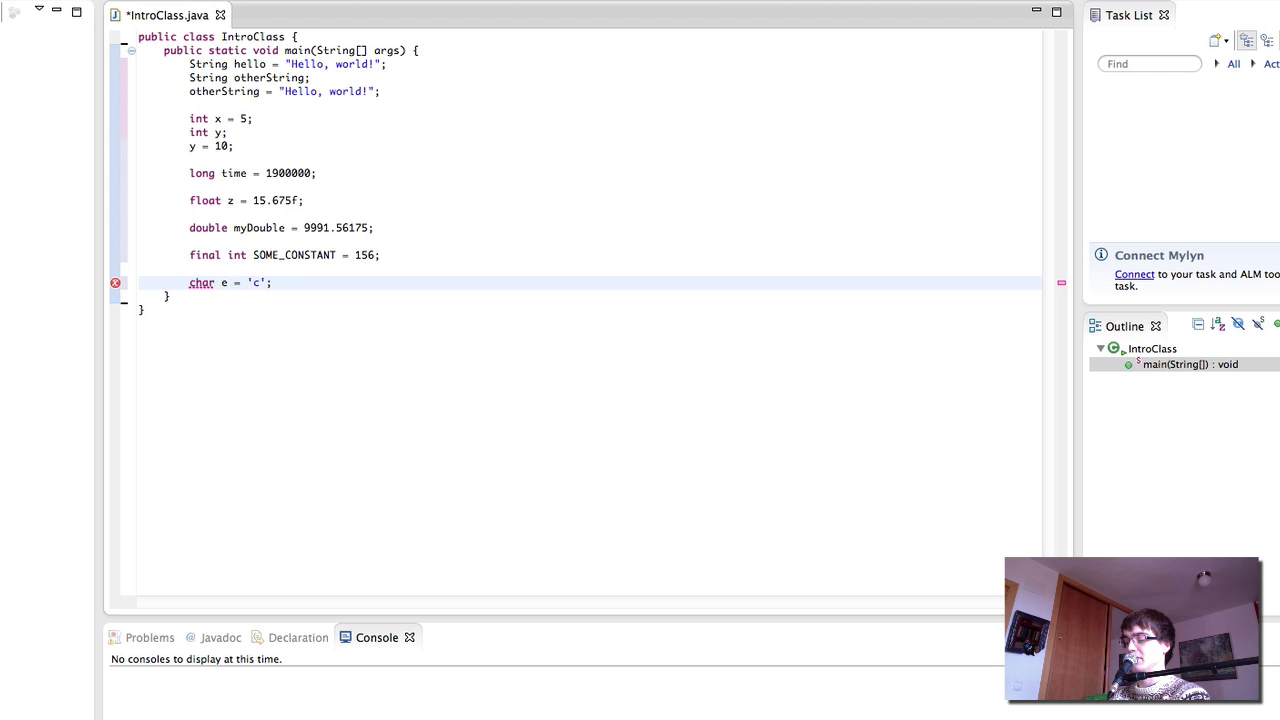
pyautogui.write('exitLetter')
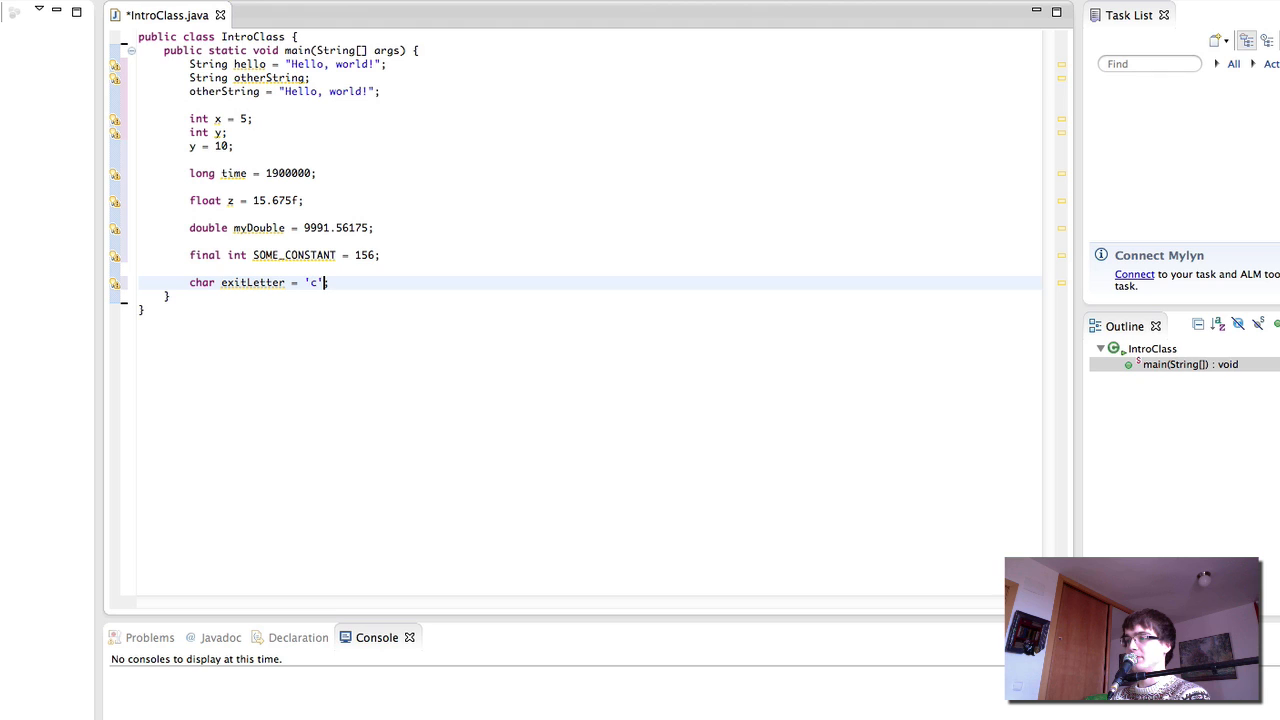
pyautogui.write(';')
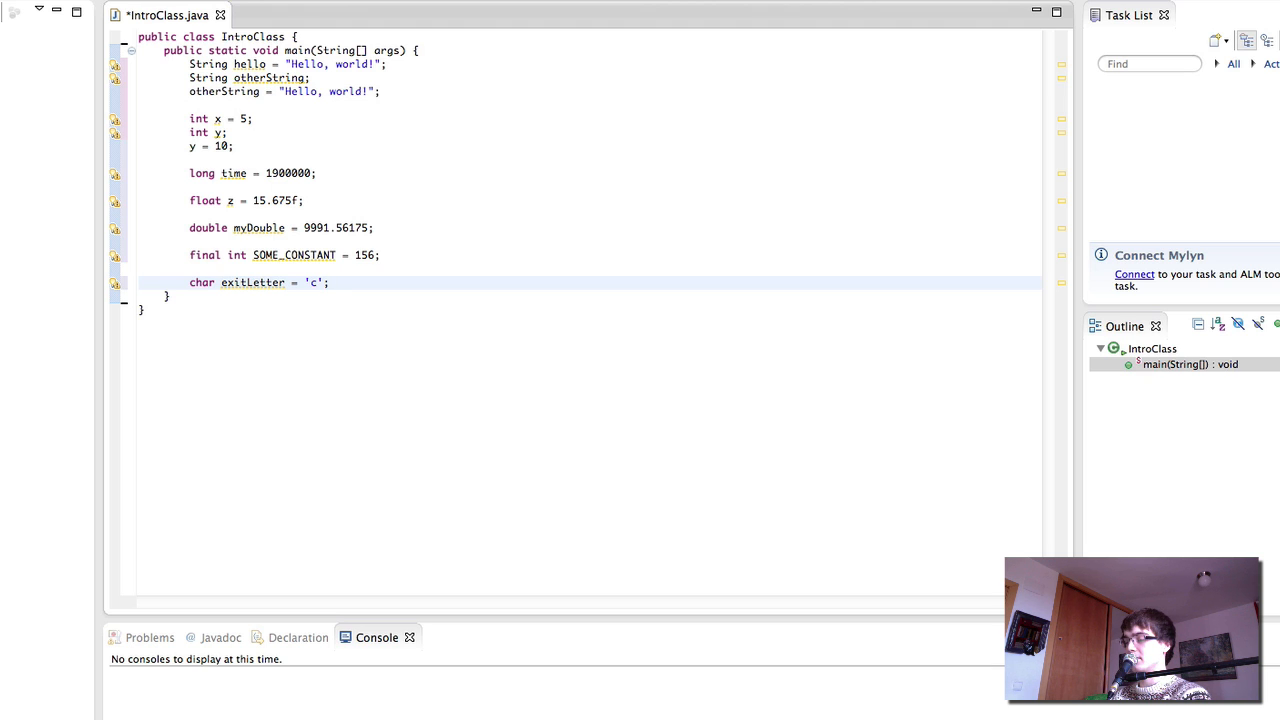
# Add boolean hasFinished initialised to false and then reassigned to true.
pyautogui.press('Return')
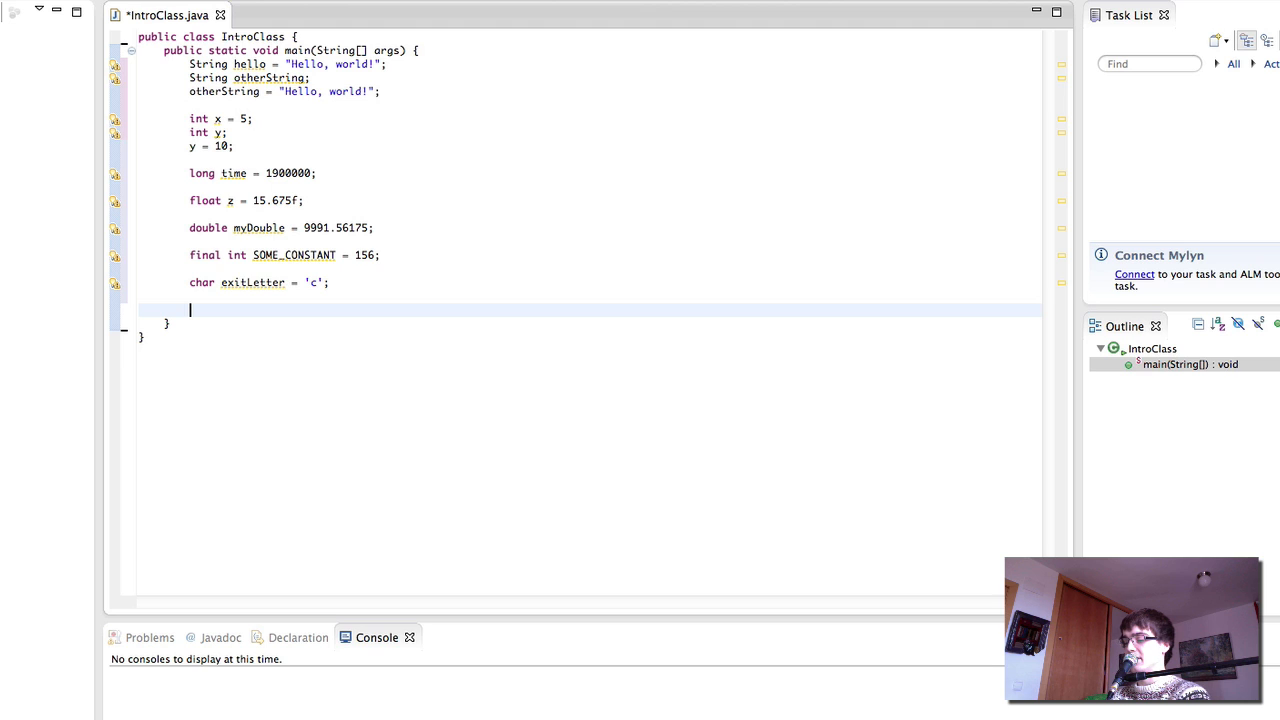
pyautogui.write('boolean')
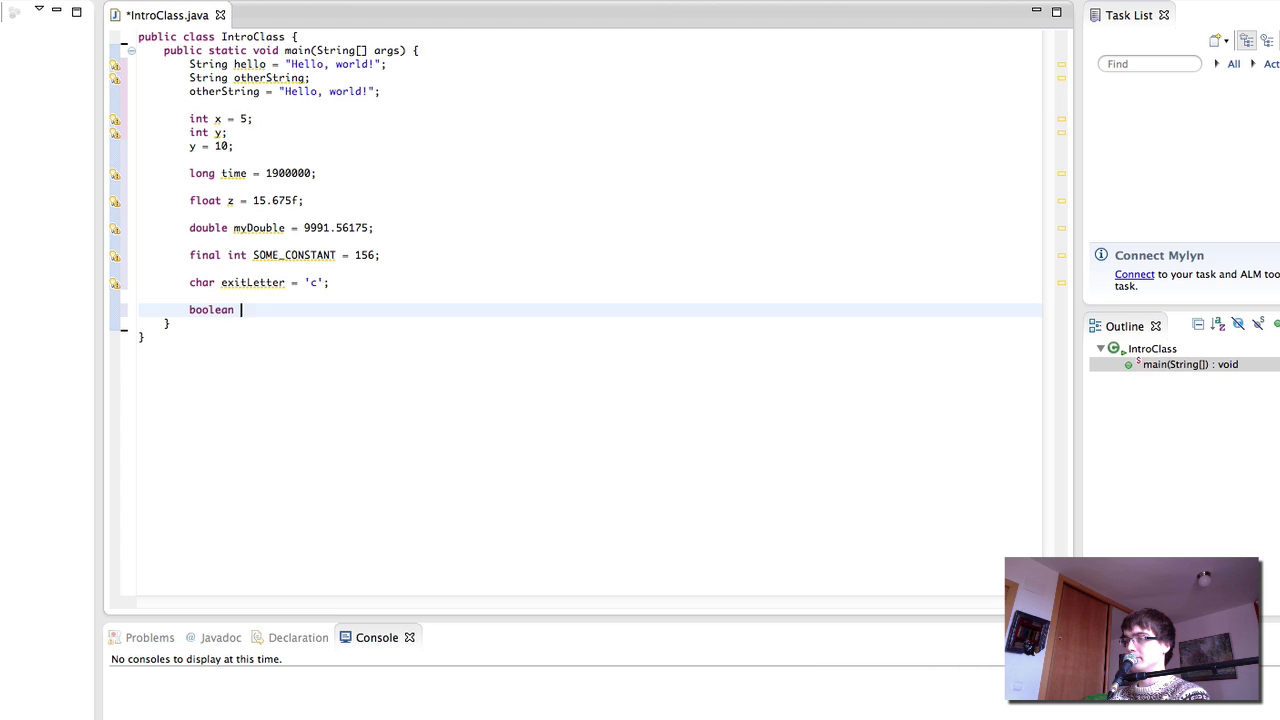
pyautogui.write('hasFinished = fa')
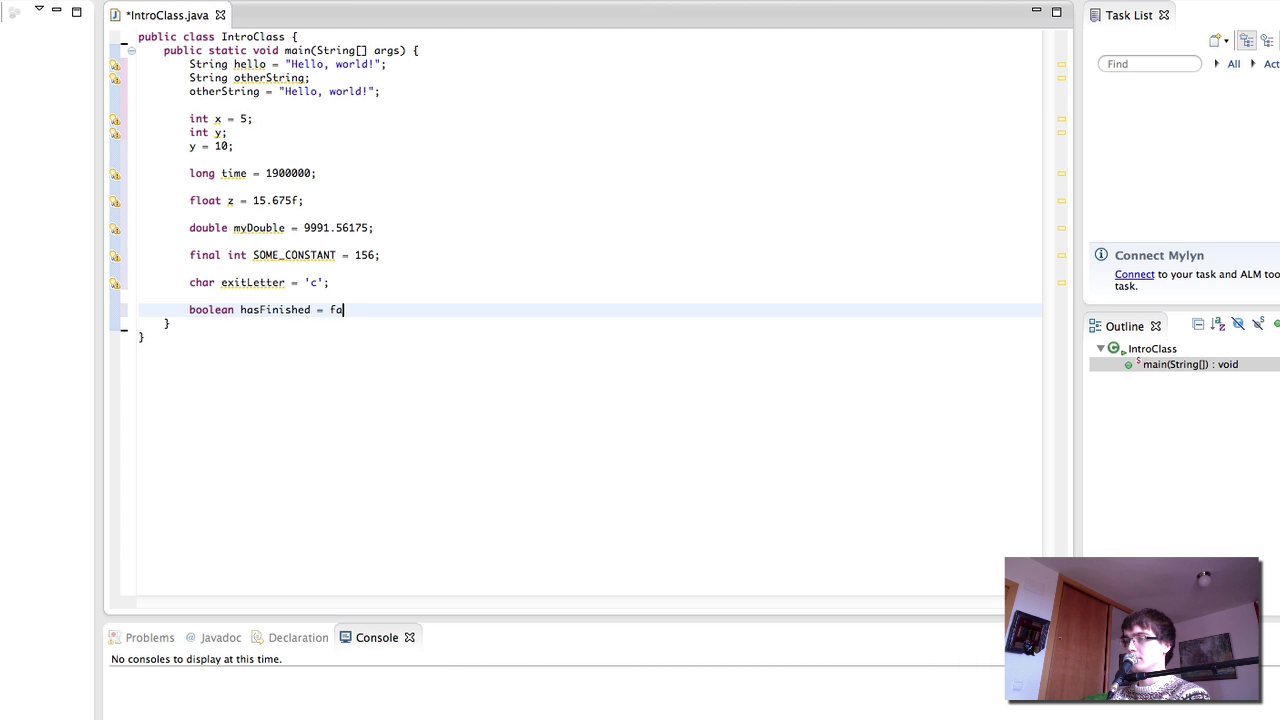
pyautogui.write('lse;')
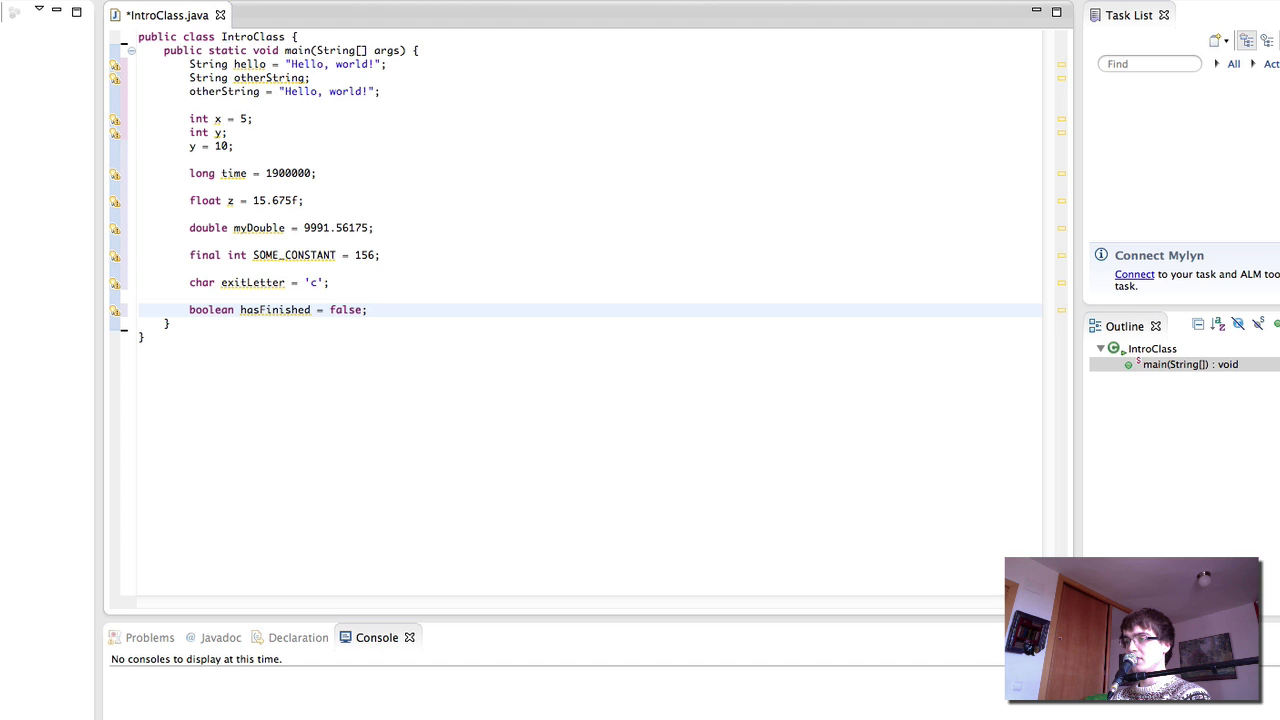
pyautogui.write('hasFinished = true;')
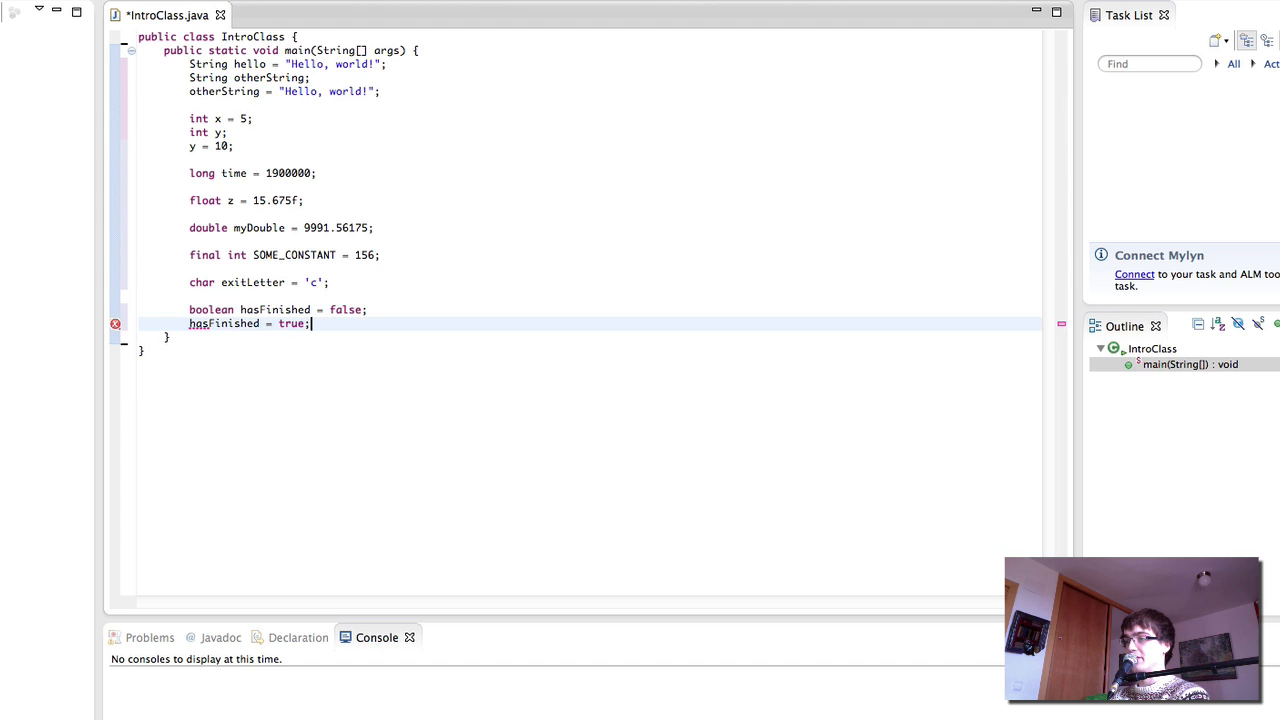
# Declare boolean someBool, then assign it true and afterwards false.
pyautogui.write('bool')
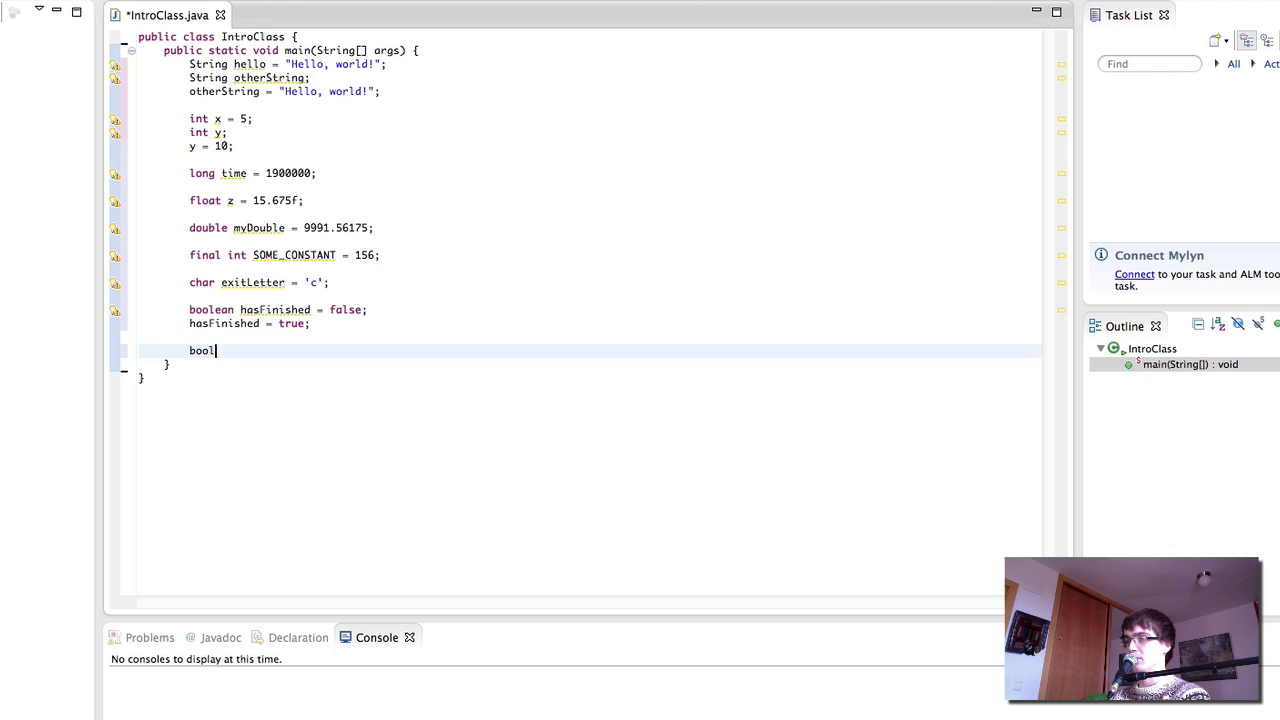
pyautogui.write('ean someBool;')
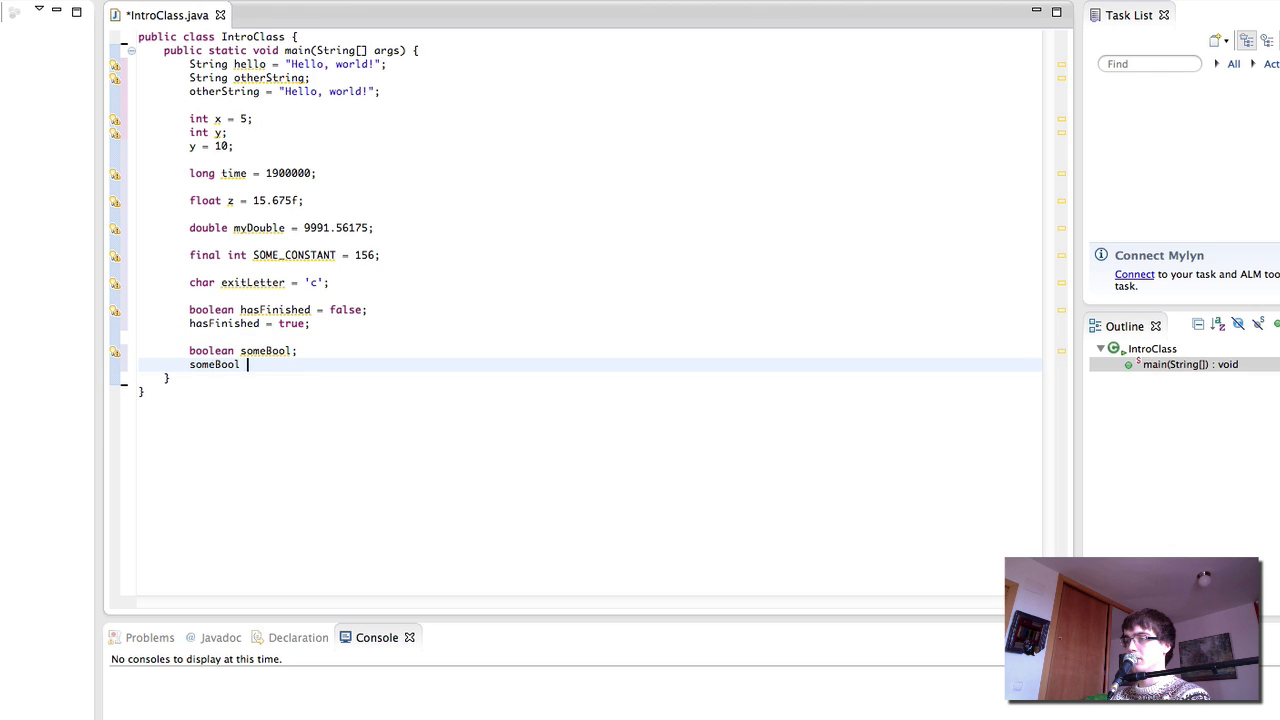
pyautogui.write('= true;')
pyautogui.write('someBool =')
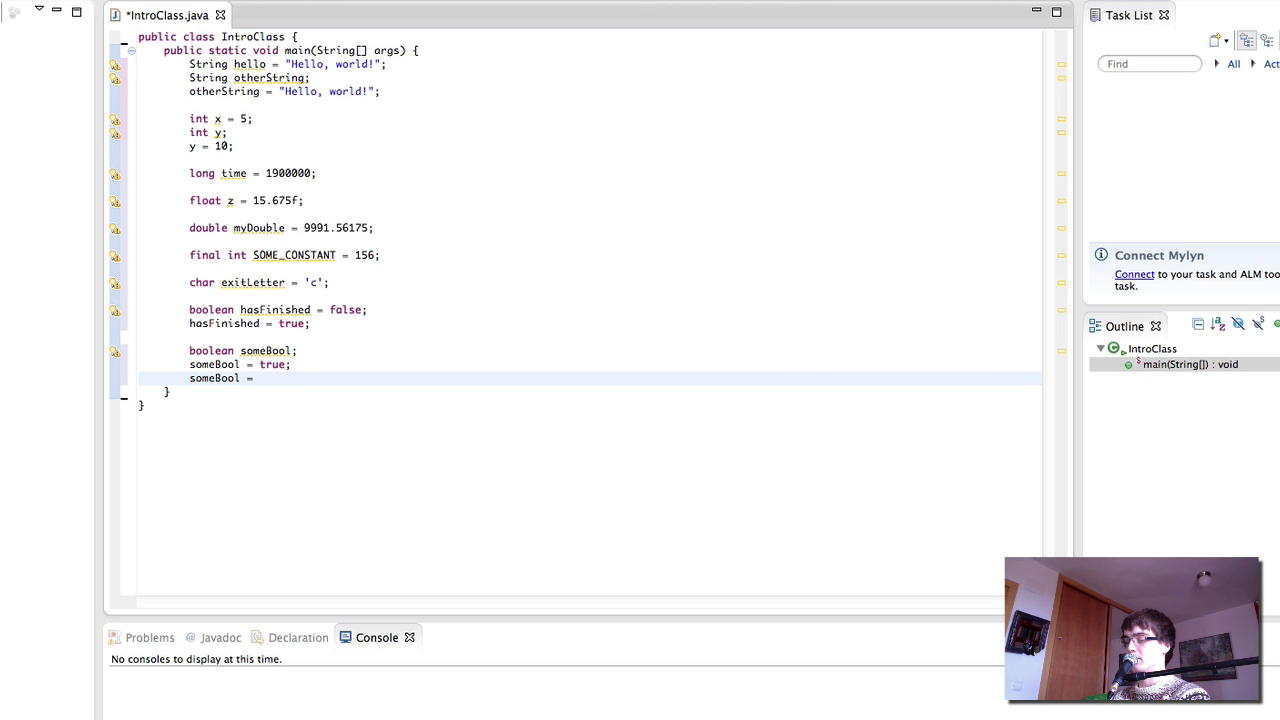
pyautogui.write('fo')
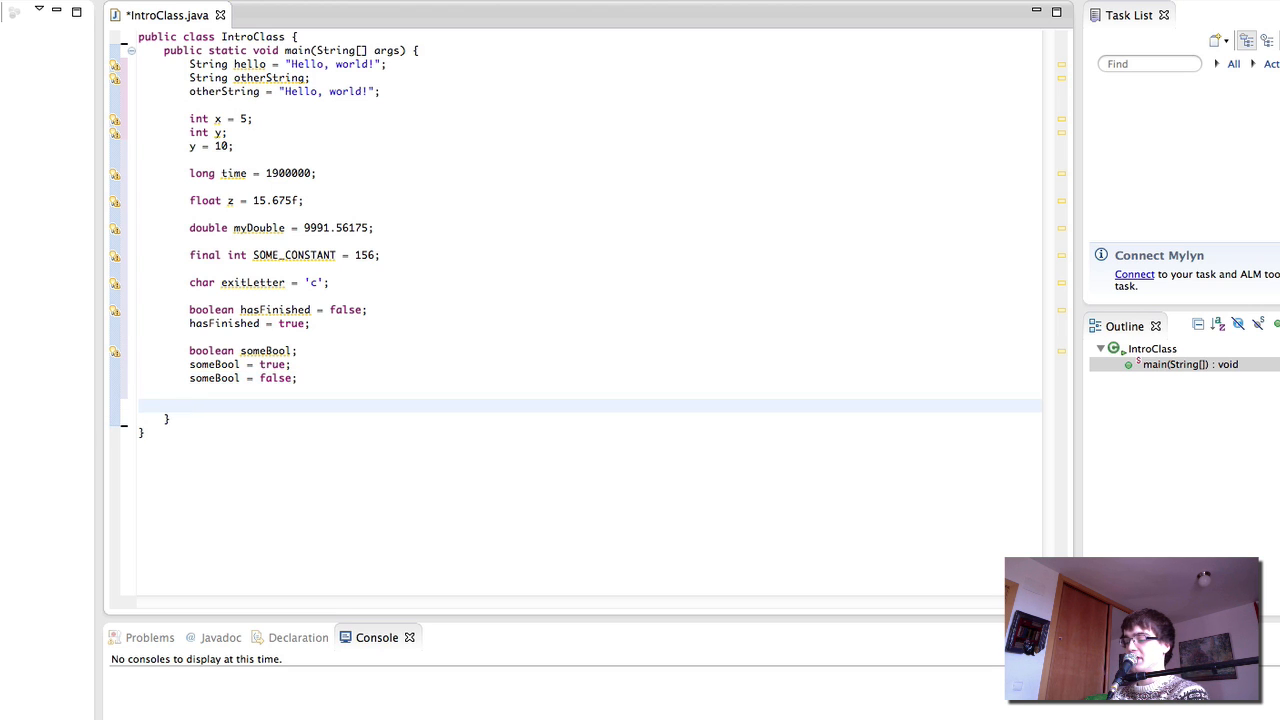
pyautogui.write('void myV')
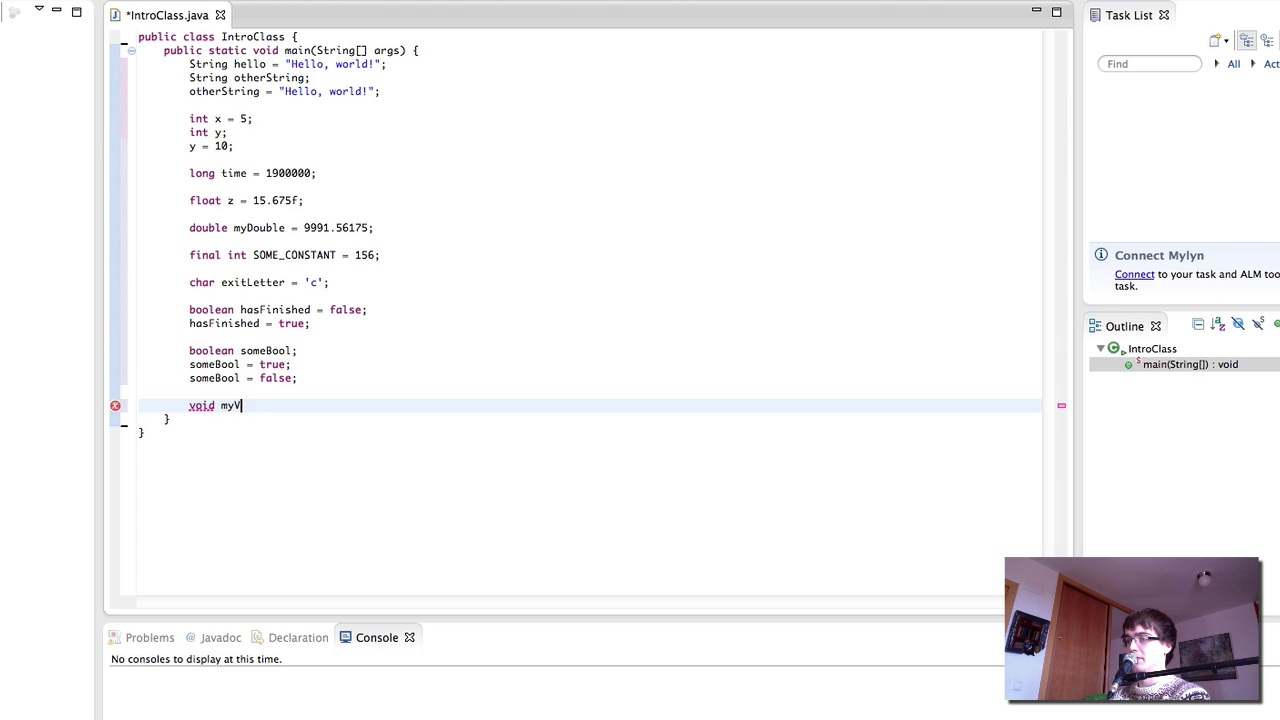
pyautogui.write('ar;')
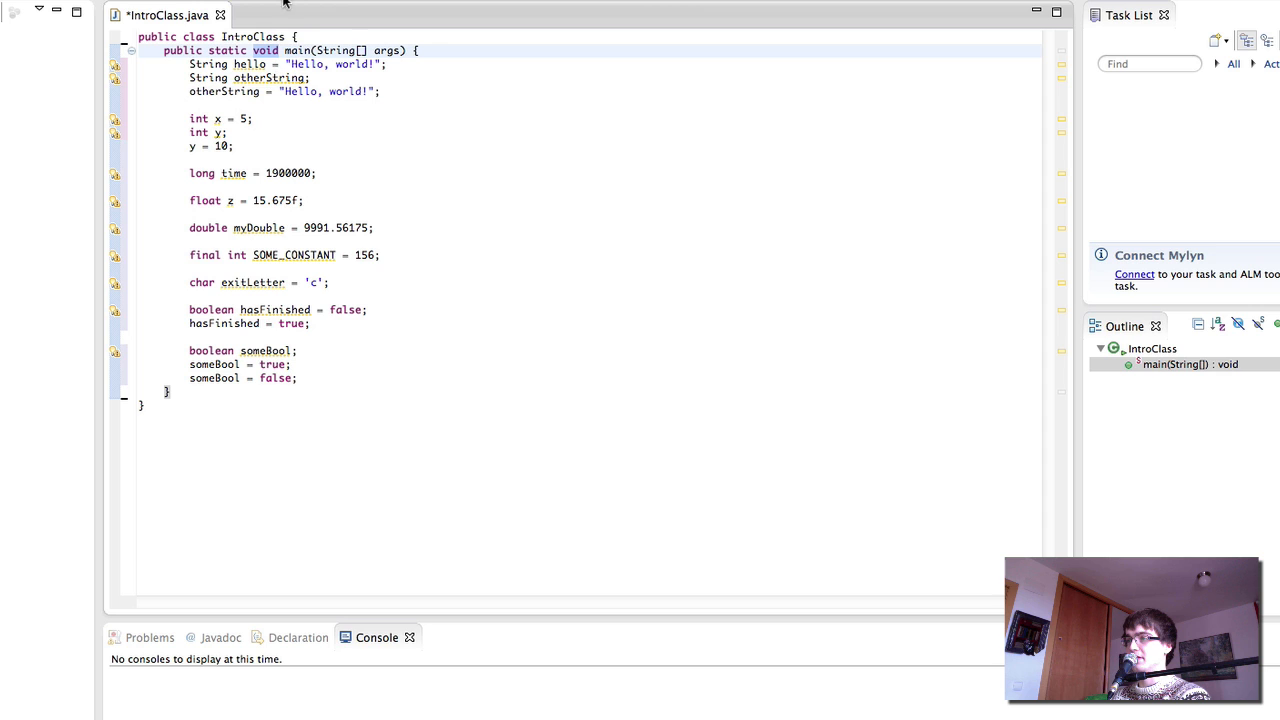
pyautogui.click(298, 378)
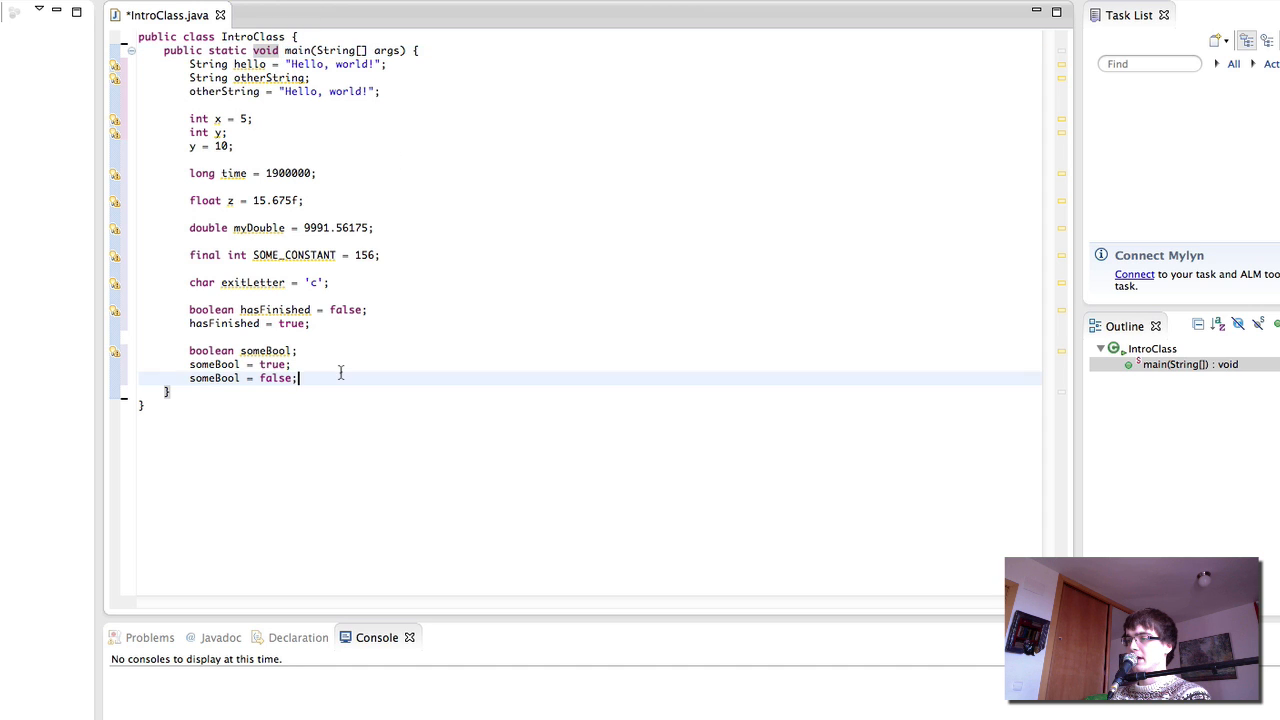